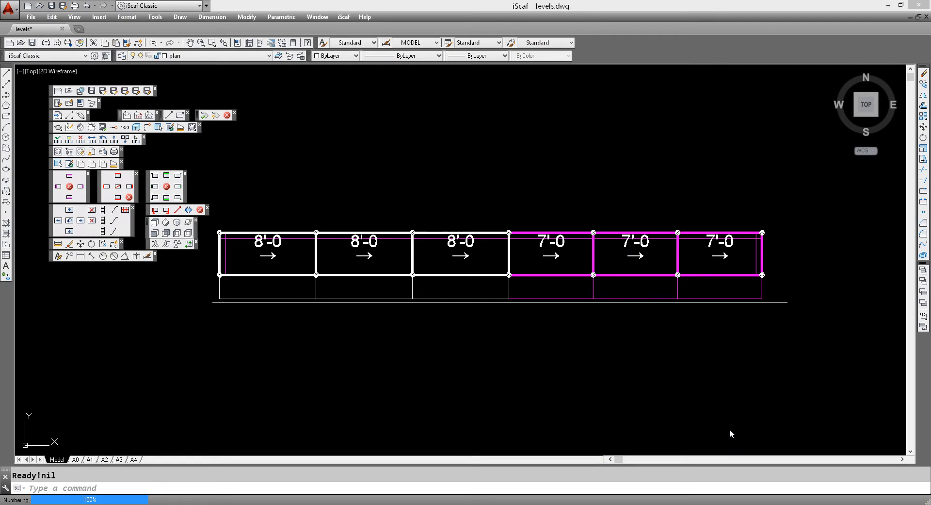
pyautogui.moveTo(723, 430)
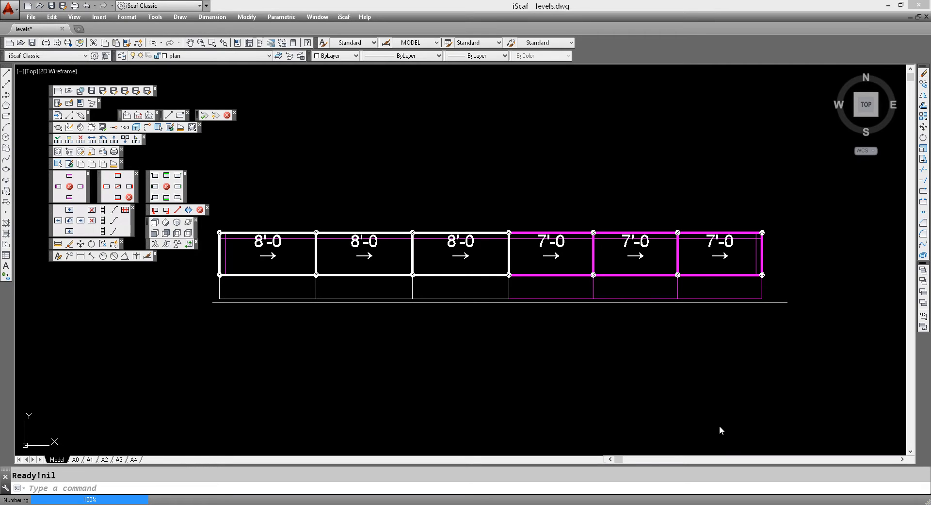
pyautogui.moveTo(711, 424)
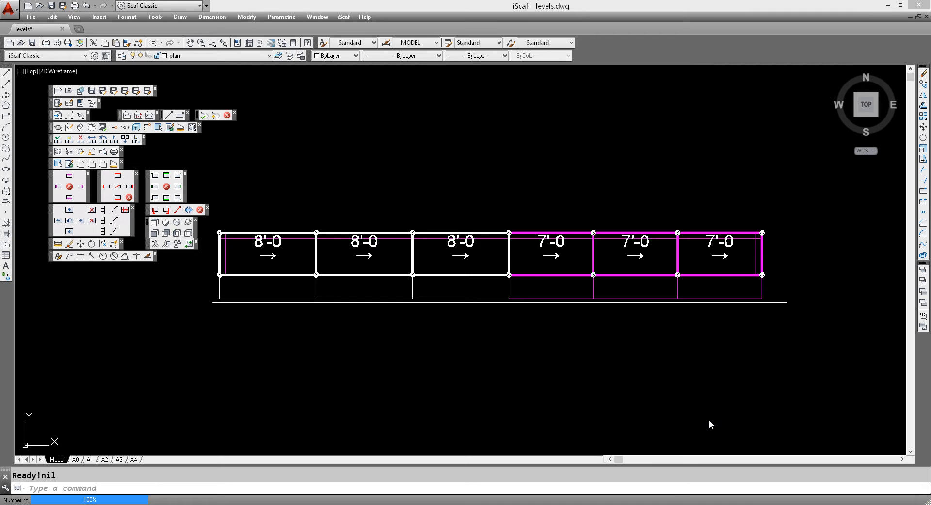
pyautogui.moveTo(711, 412)
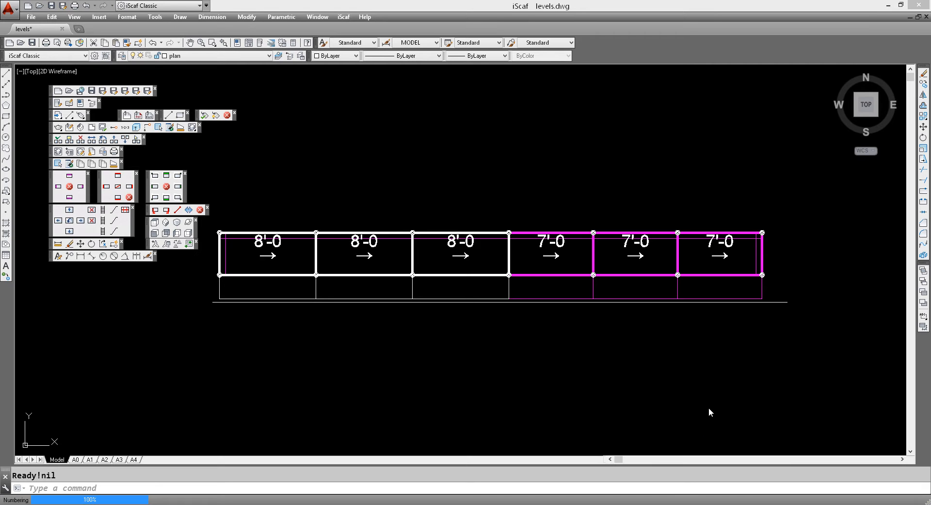
pyautogui.moveTo(688, 411)
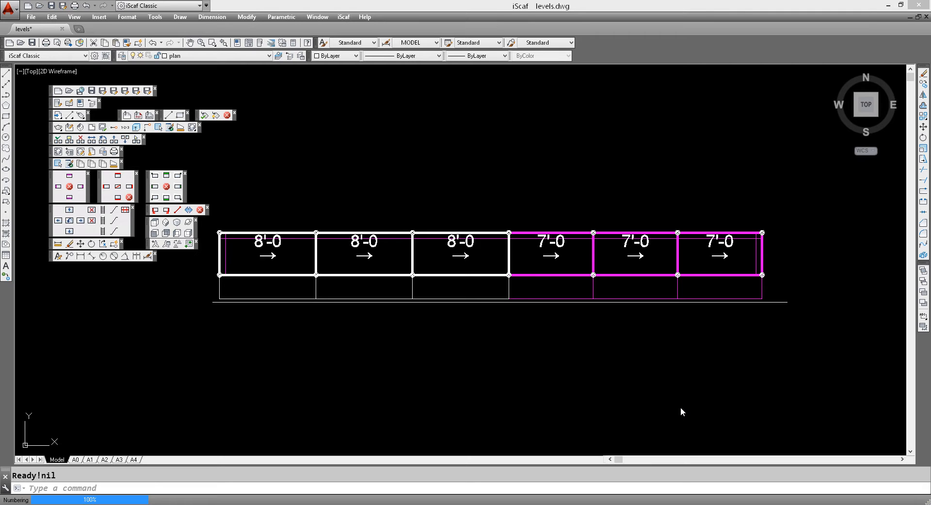
pyautogui.moveTo(672, 410)
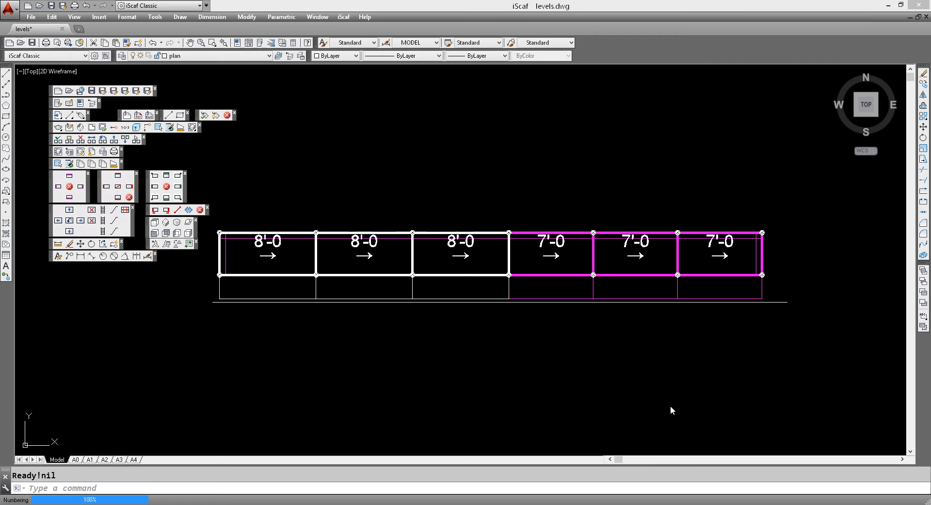
pyautogui.moveTo(670, 409)
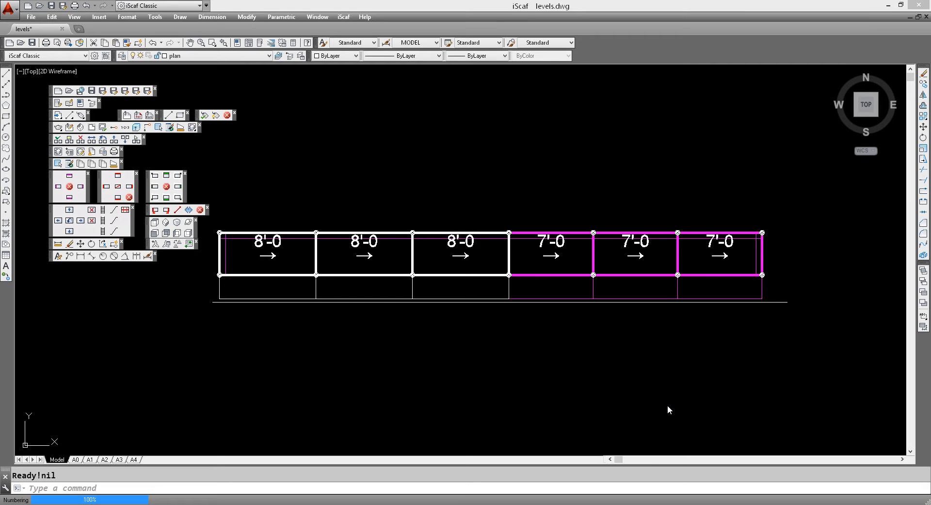
pyautogui.moveTo(677, 406)
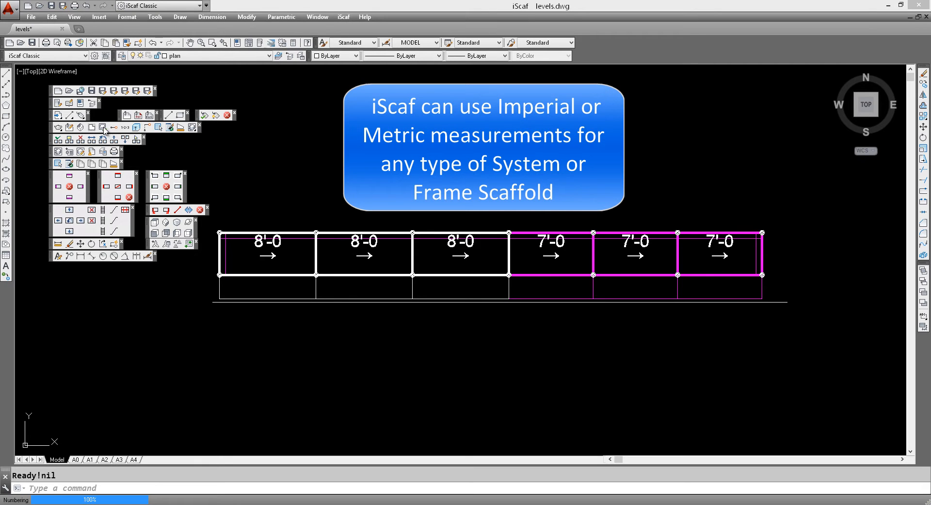
pyautogui.moveTo(125, 130)
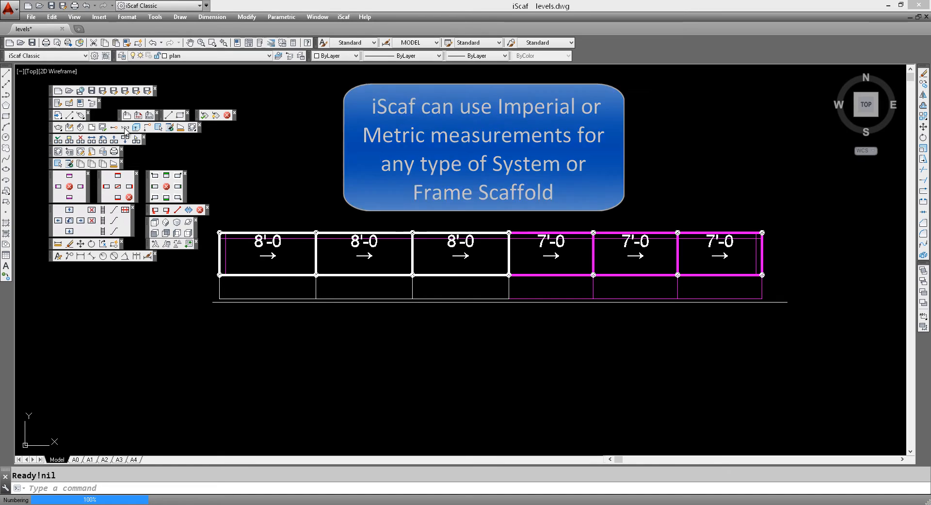
pyautogui.moveTo(114, 127)
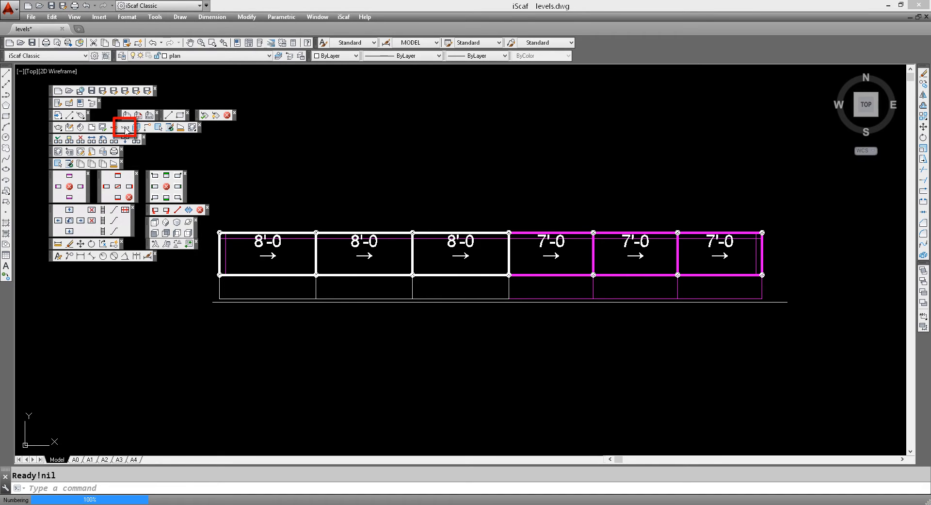
# Step: In Bay Labeling, turn on width and height labels and turn off bay and stage numbering
pyautogui.click(125, 126)
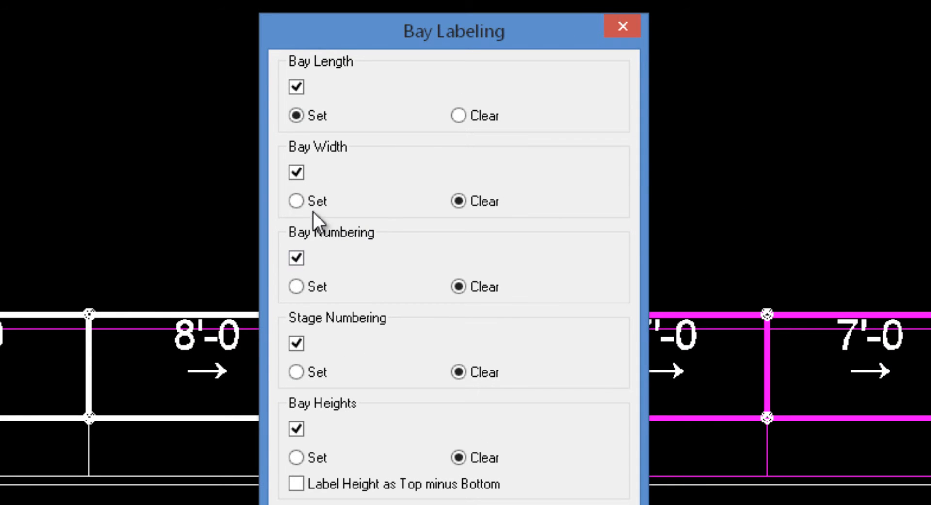
pyautogui.click(296, 200)
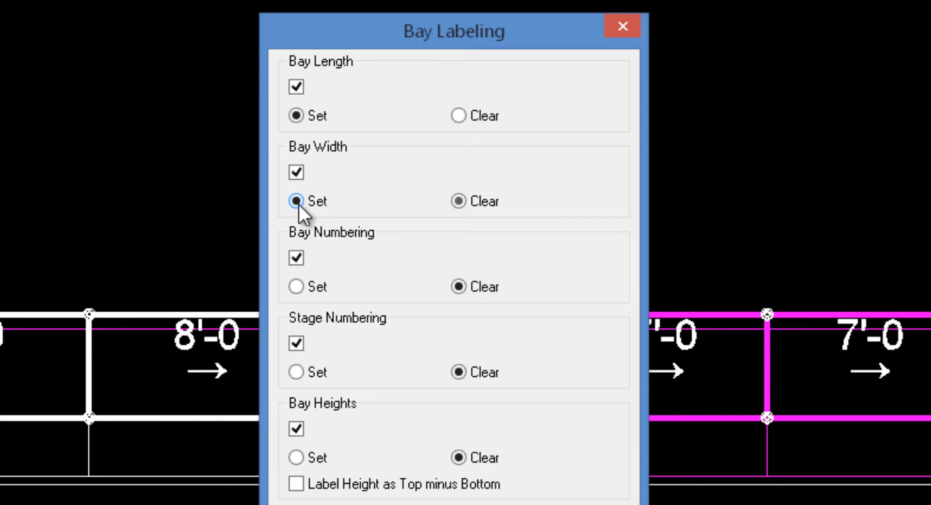
pyautogui.click(296, 201)
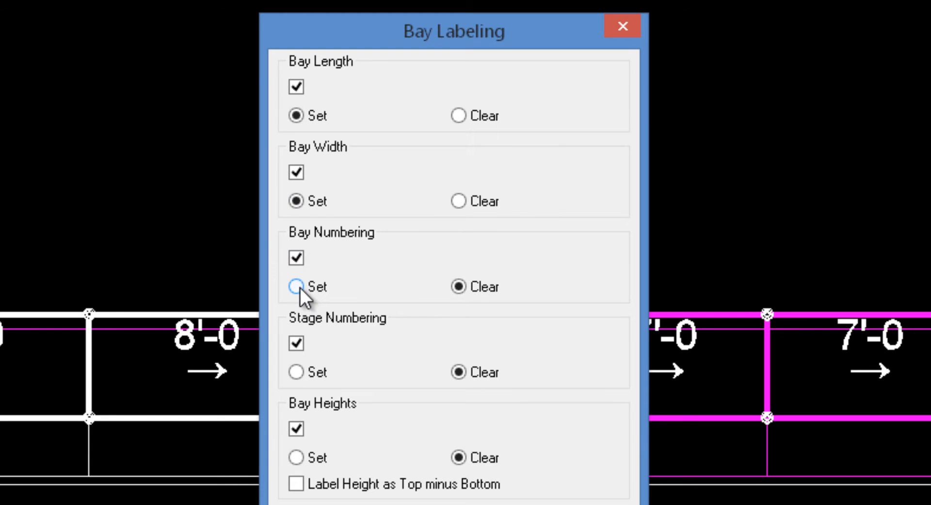
pyautogui.click(296, 257)
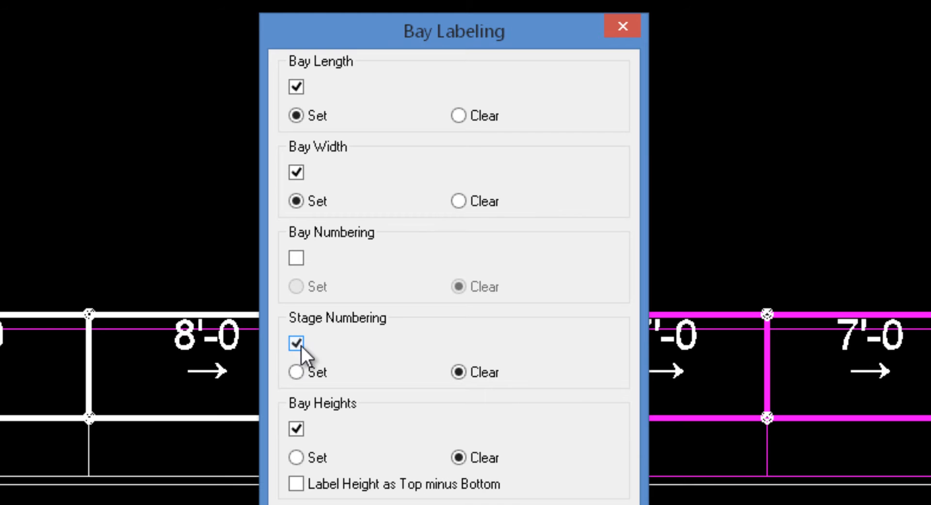
pyautogui.moveTo(312, 354)
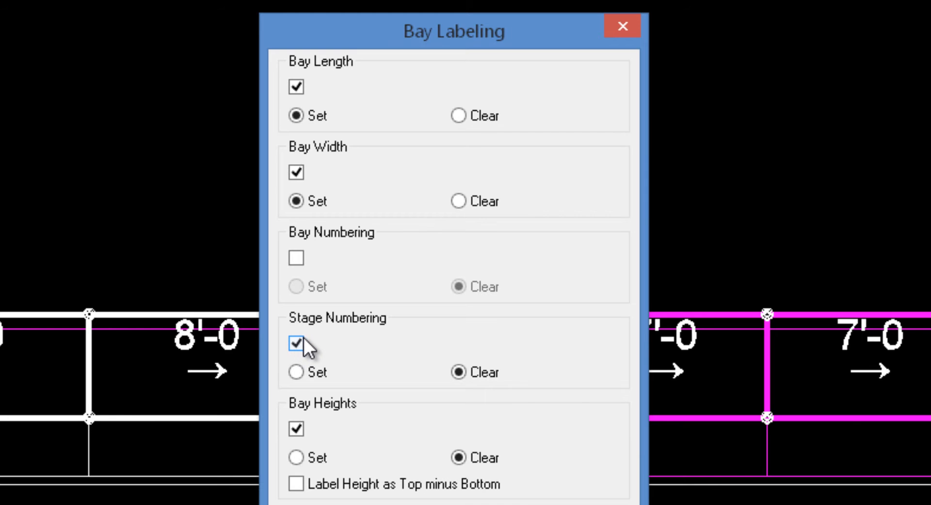
pyautogui.click(296, 344)
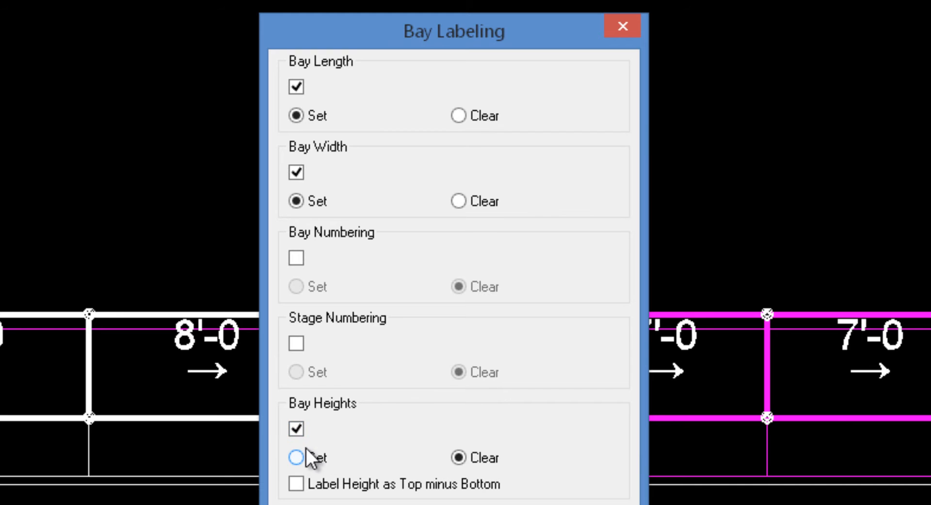
pyautogui.click(295, 456)
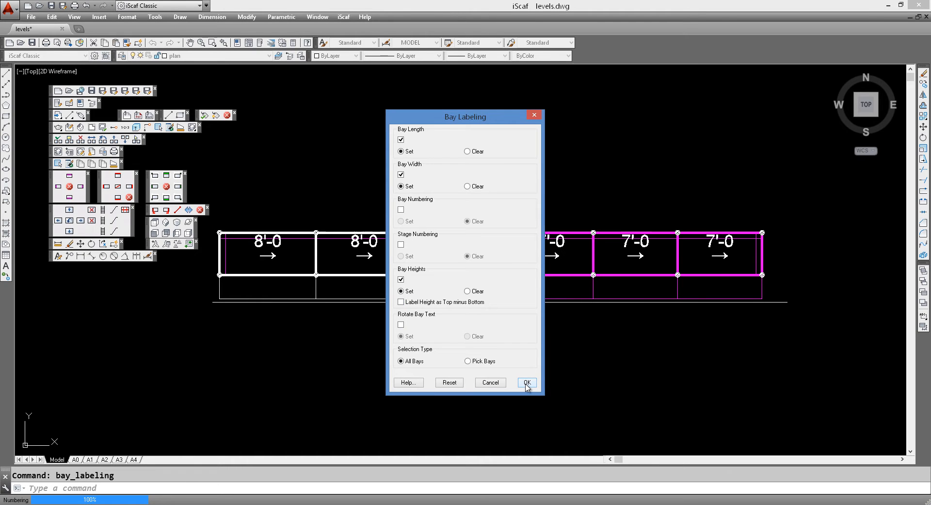
# Step: Apply the width and height labels to all bays, then enable 'Label Height as Top minus Bottom'
pyautogui.click(527, 383)
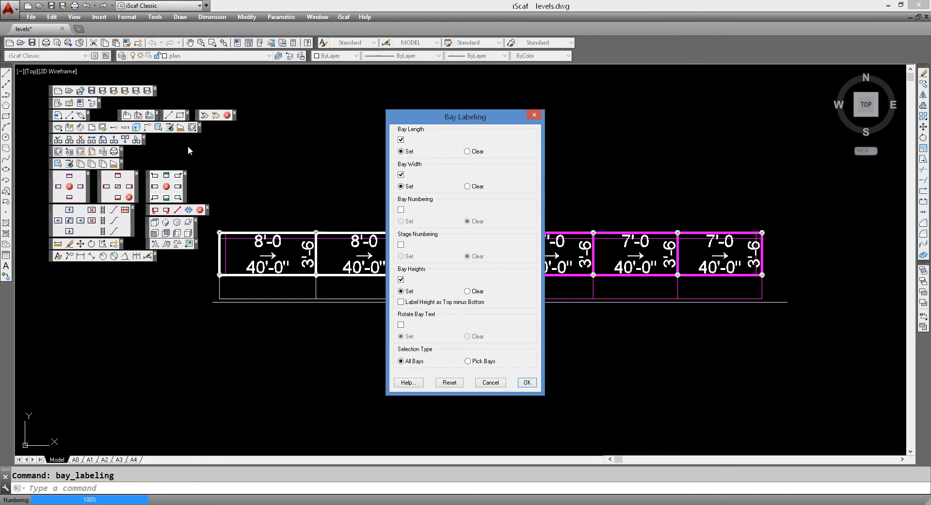
pyautogui.moveTo(446, 247)
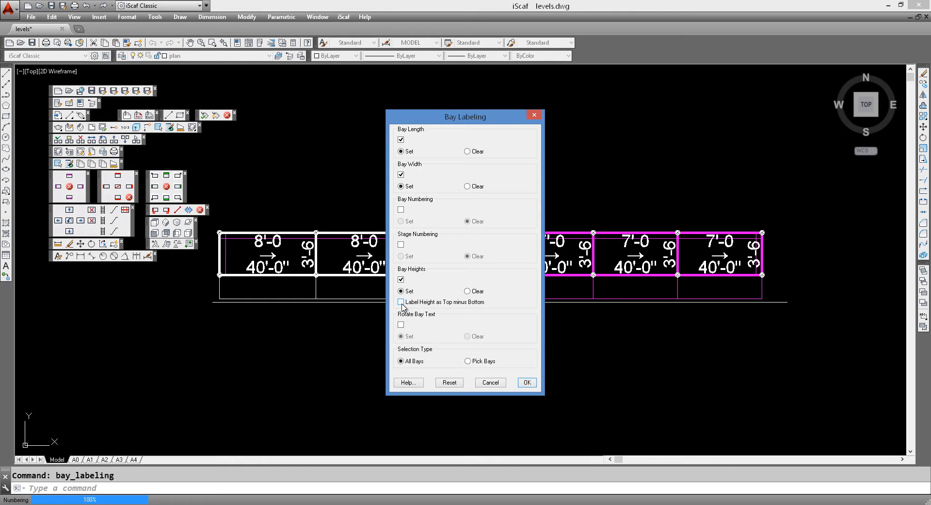
pyautogui.click(402, 301)
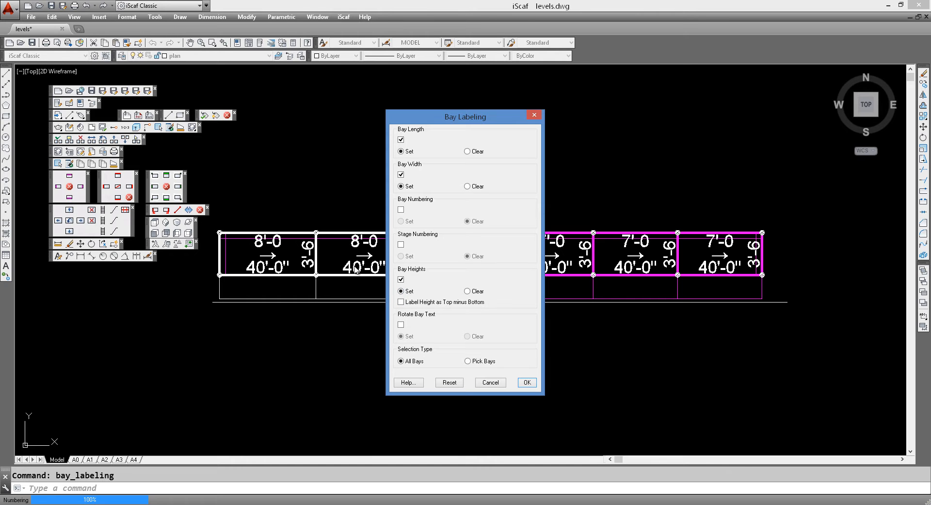
pyautogui.moveTo(363, 273)
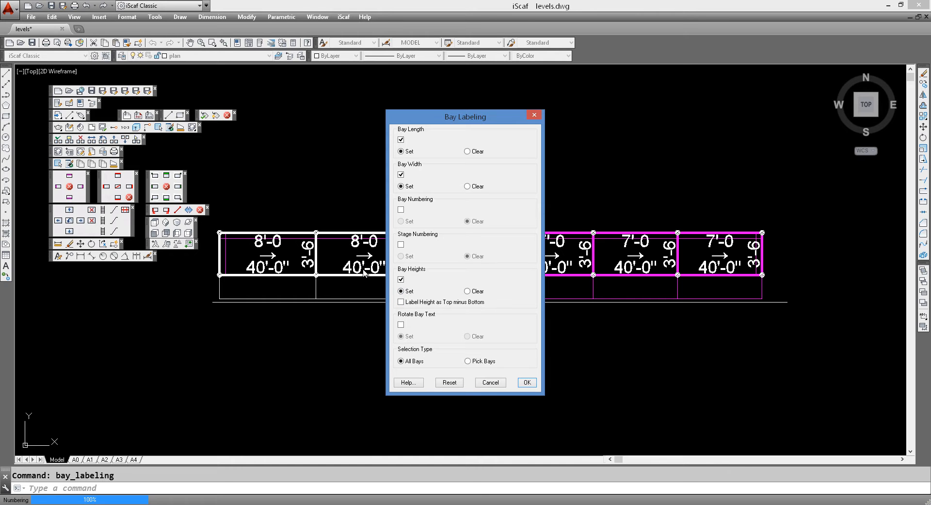
pyautogui.moveTo(368, 272)
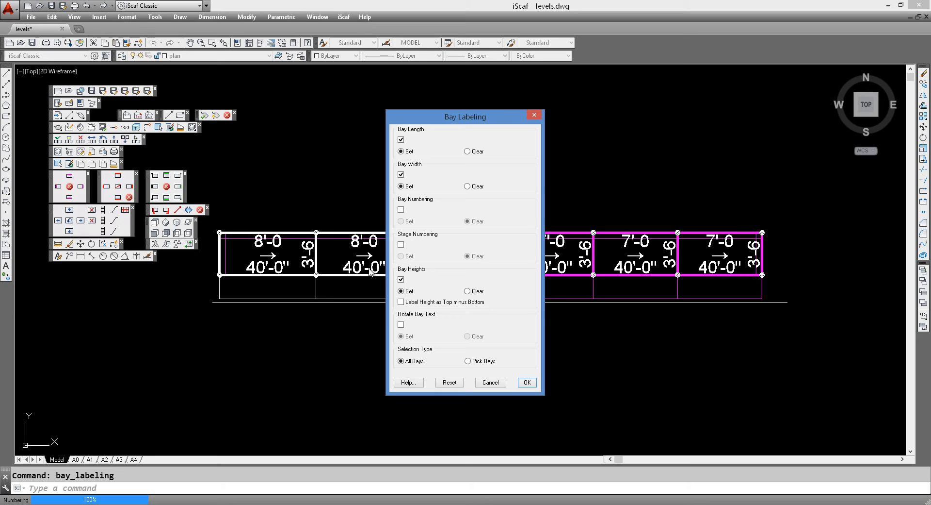
pyautogui.moveTo(365, 270)
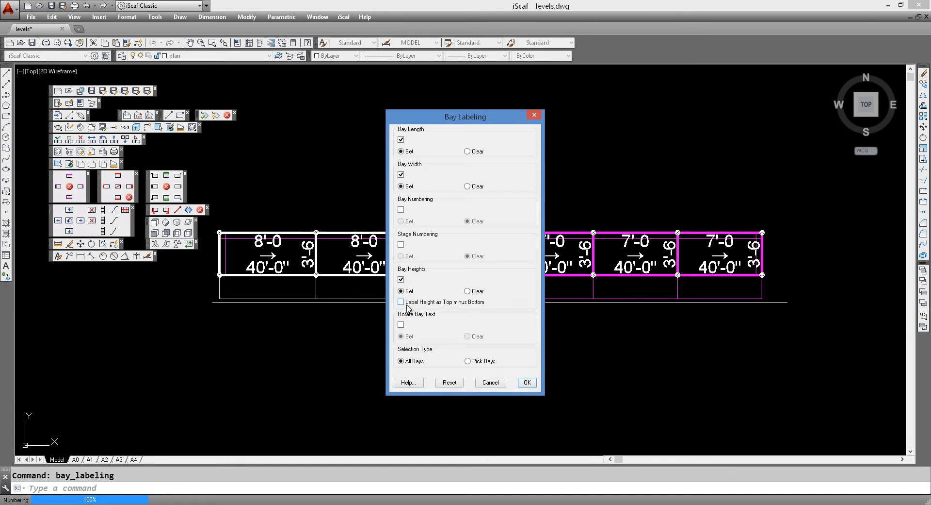
pyautogui.click(401, 302)
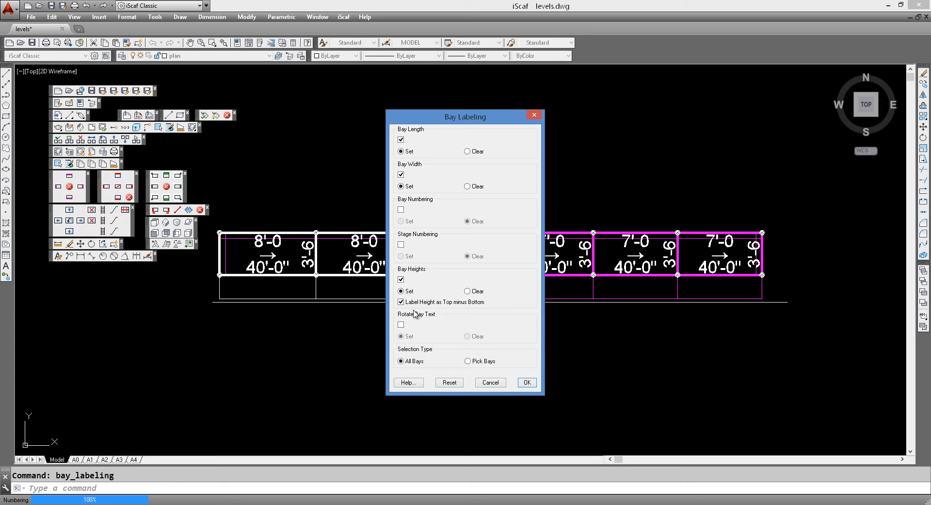
pyautogui.moveTo(452, 310)
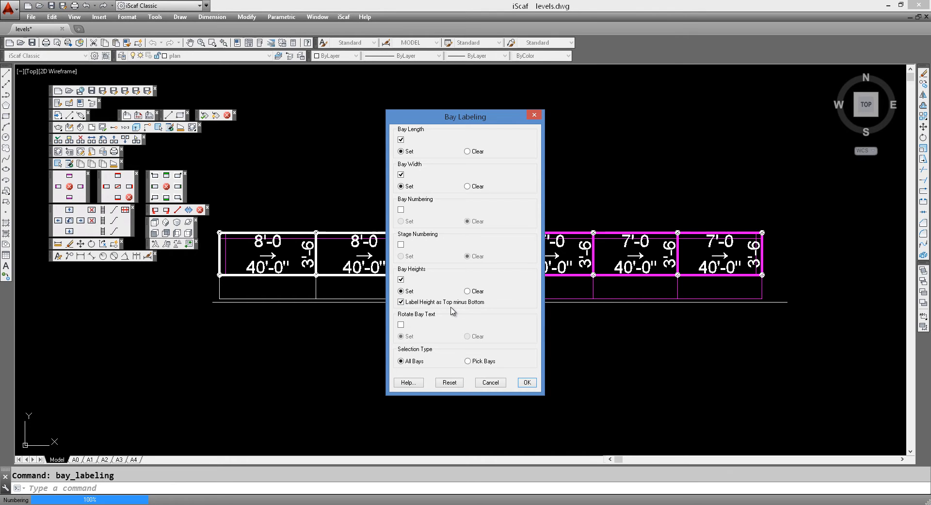
# Step: Apply the top-minus-bottom height labels, then open quick-edit options on the second bay
pyautogui.click(527, 381)
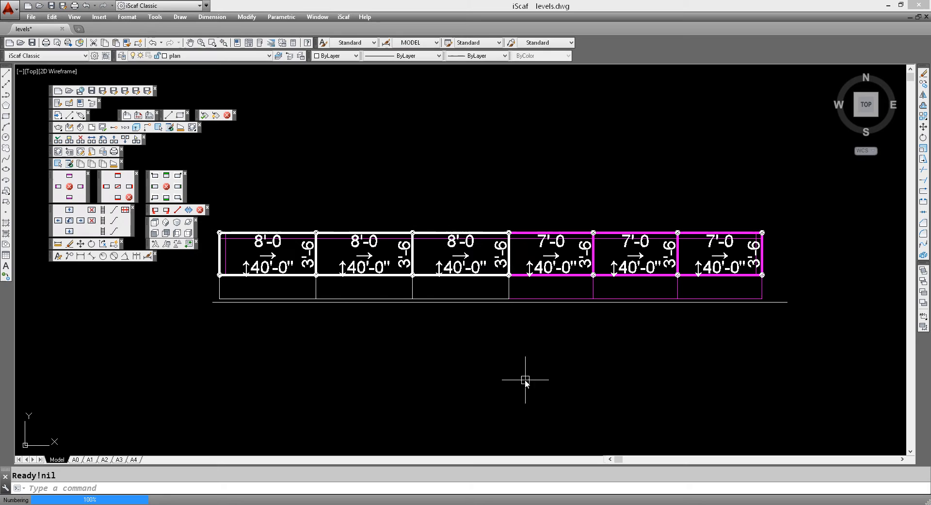
pyautogui.moveTo(403, 328)
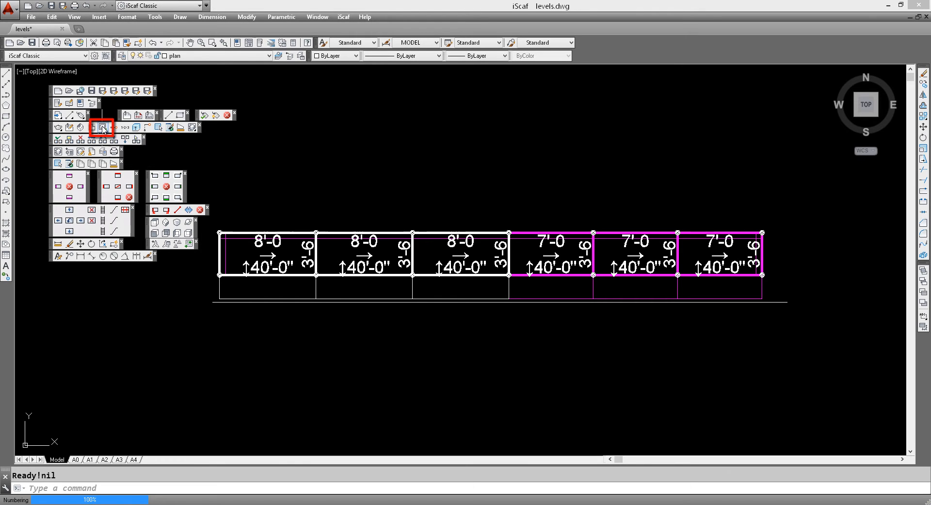
pyautogui.click(101, 127)
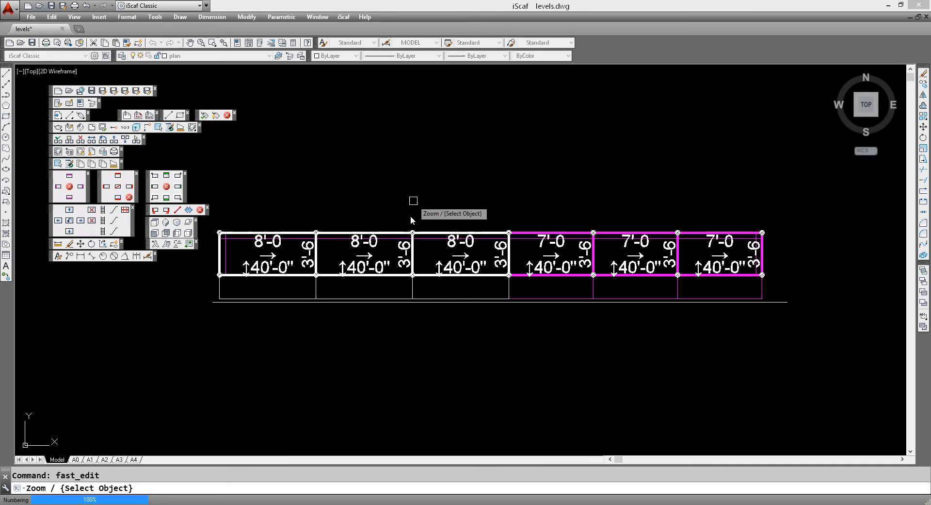
pyautogui.rightClick(368, 261)
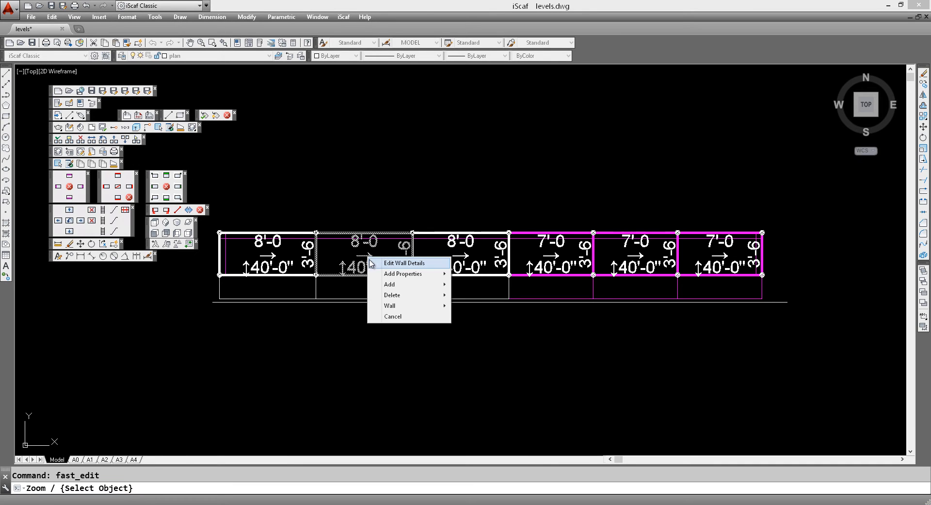
pyautogui.moveTo(400, 267)
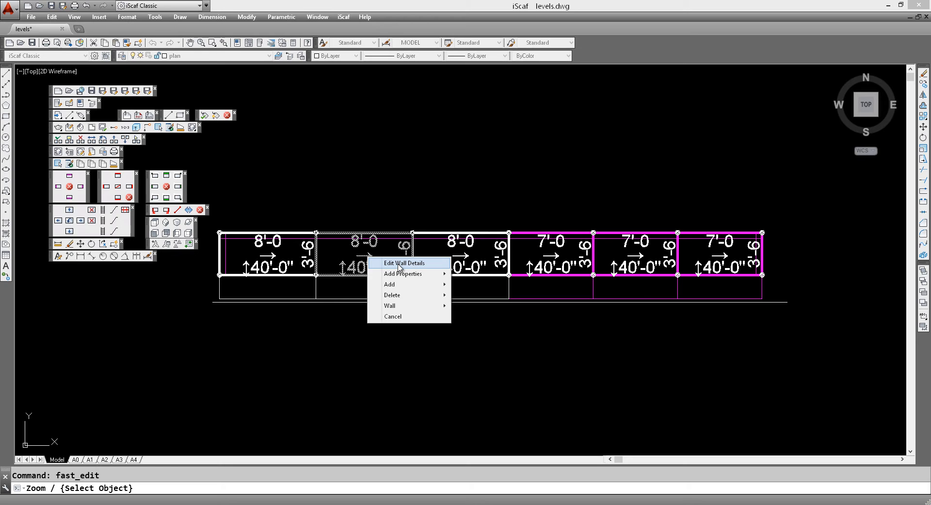
pyautogui.moveTo(403, 273)
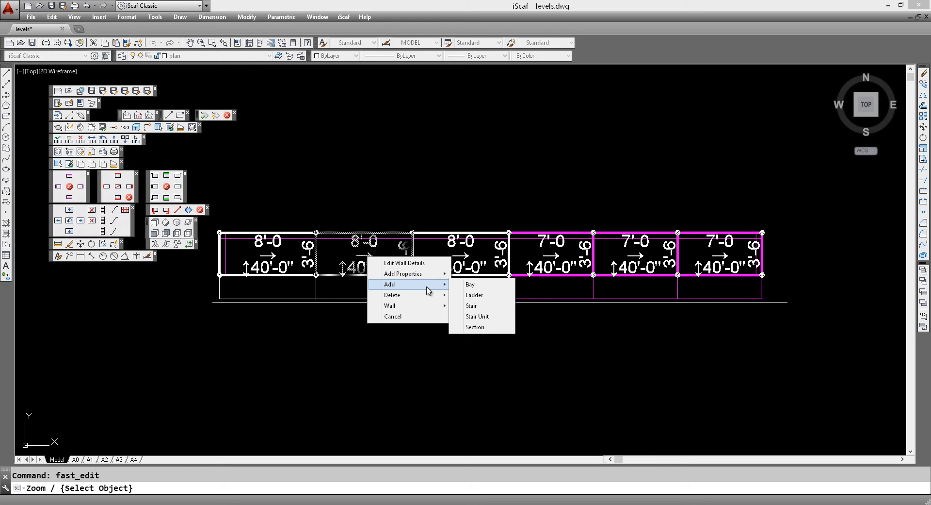
pyautogui.moveTo(454, 291)
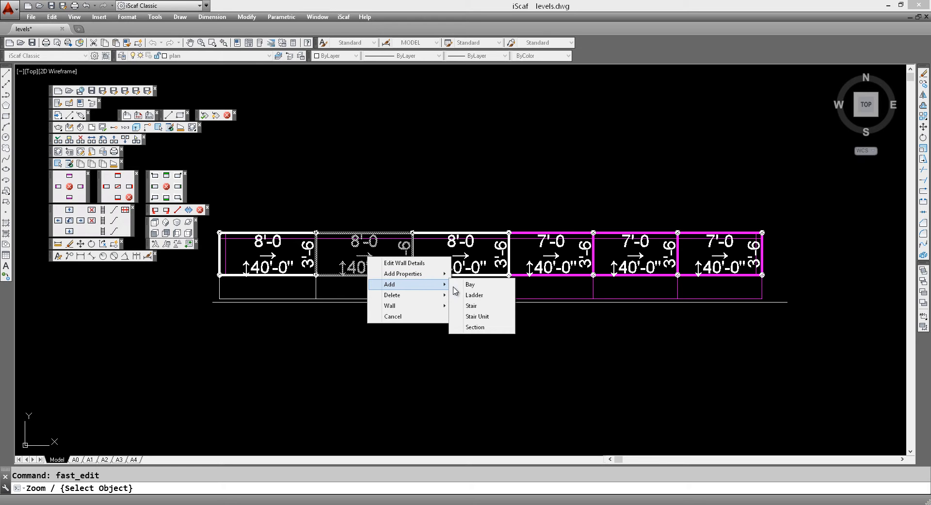
pyautogui.moveTo(474, 295)
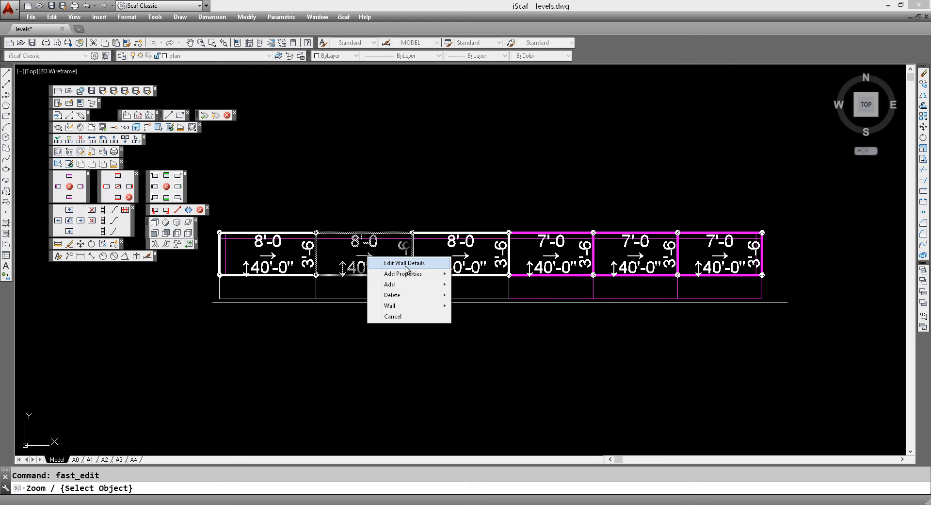
pyautogui.moveTo(410, 267)
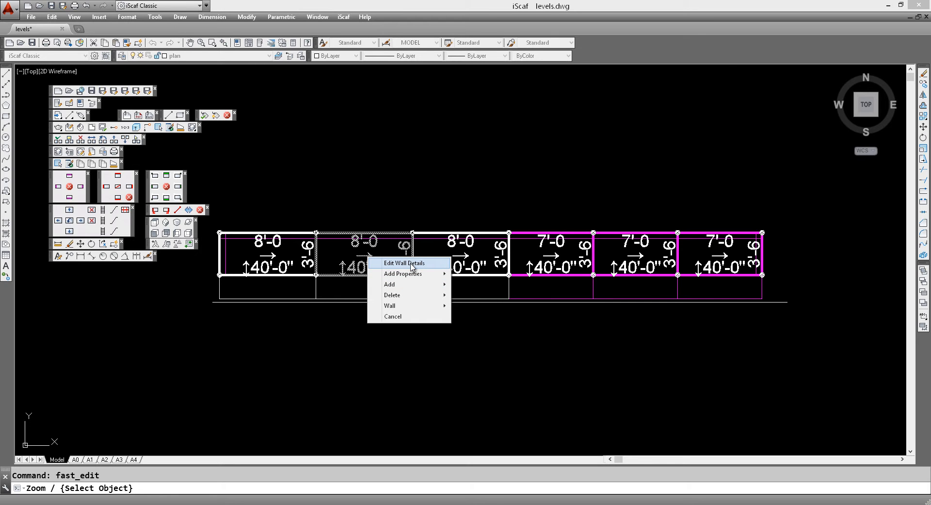
# Step: In Edit Wall Details, set Bay Width to 5'-0 and apply it to the wall
pyautogui.click(404, 262)
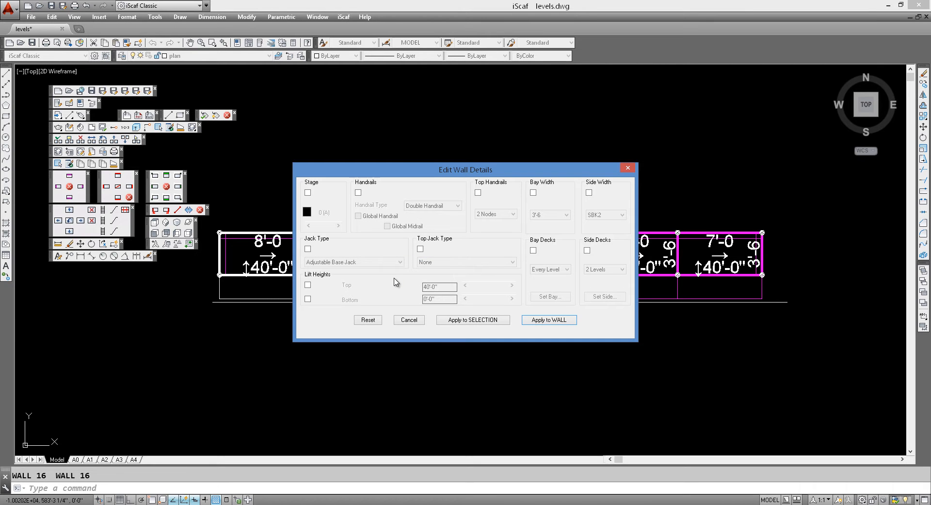
pyautogui.moveTo(412, 287)
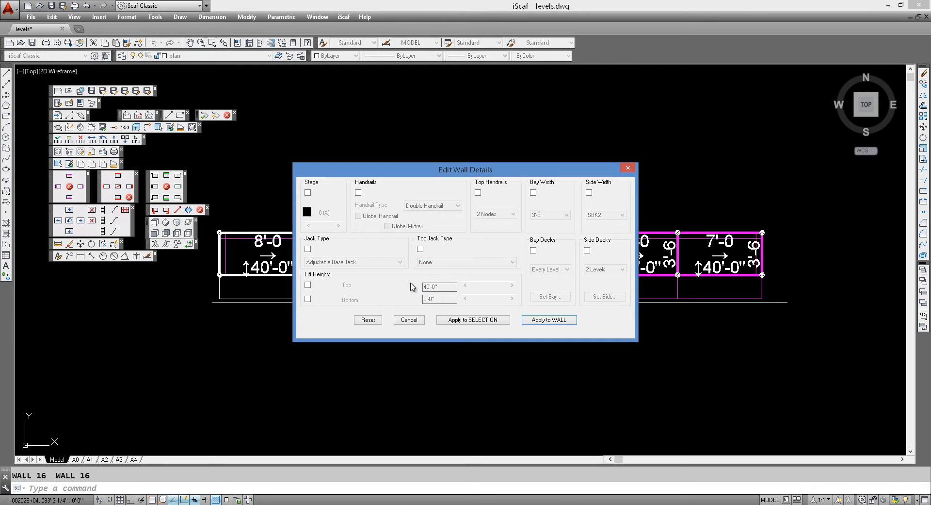
pyautogui.moveTo(383, 296)
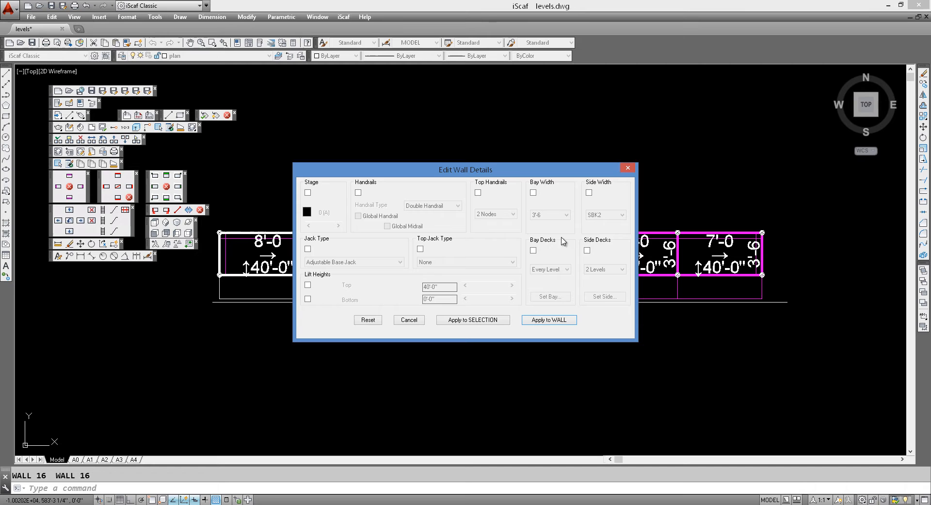
pyautogui.moveTo(496, 243)
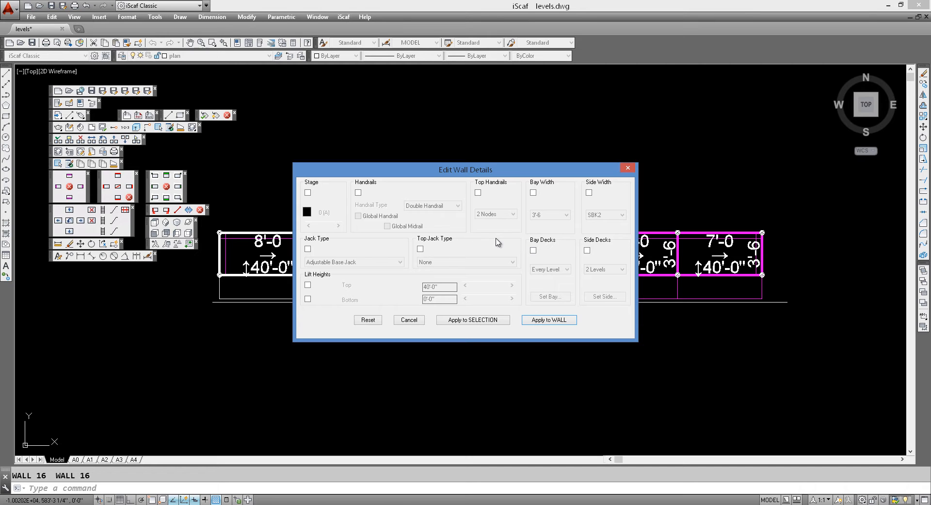
pyautogui.moveTo(529, 252)
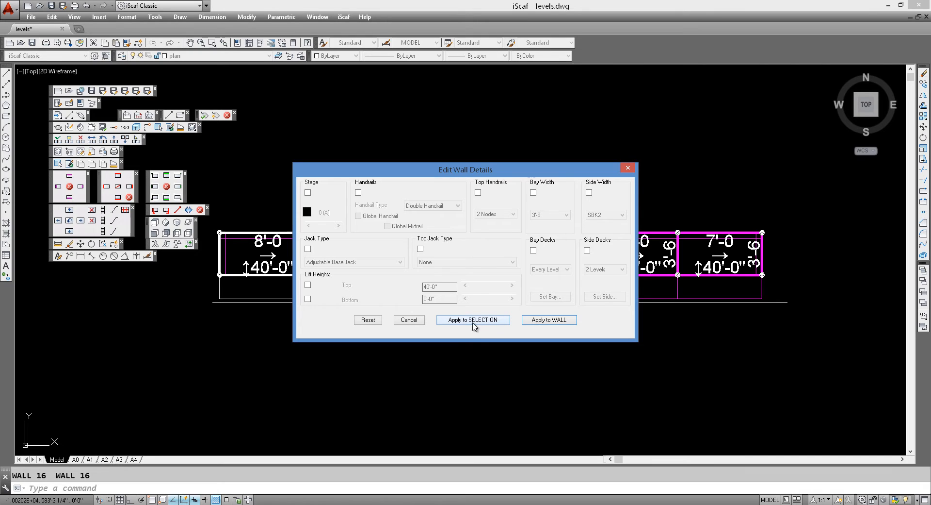
pyautogui.moveTo(471, 325)
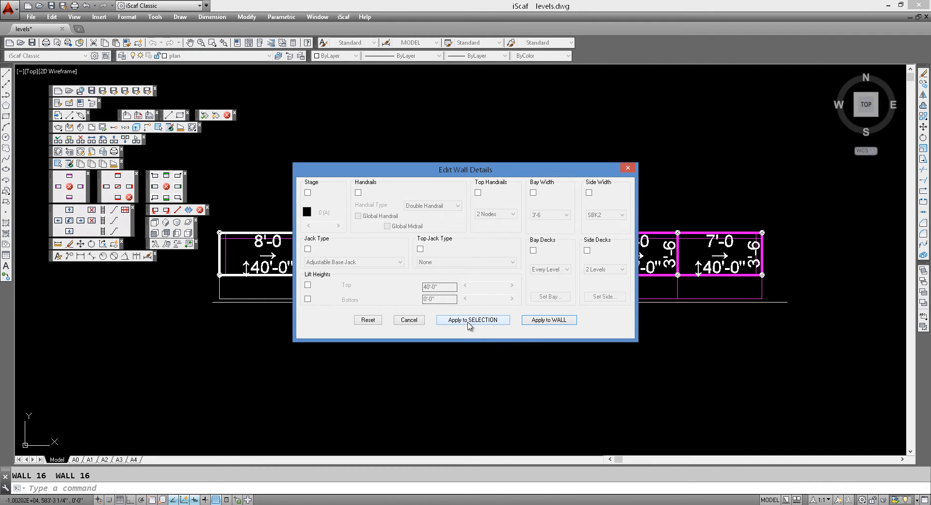
pyautogui.moveTo(478, 325)
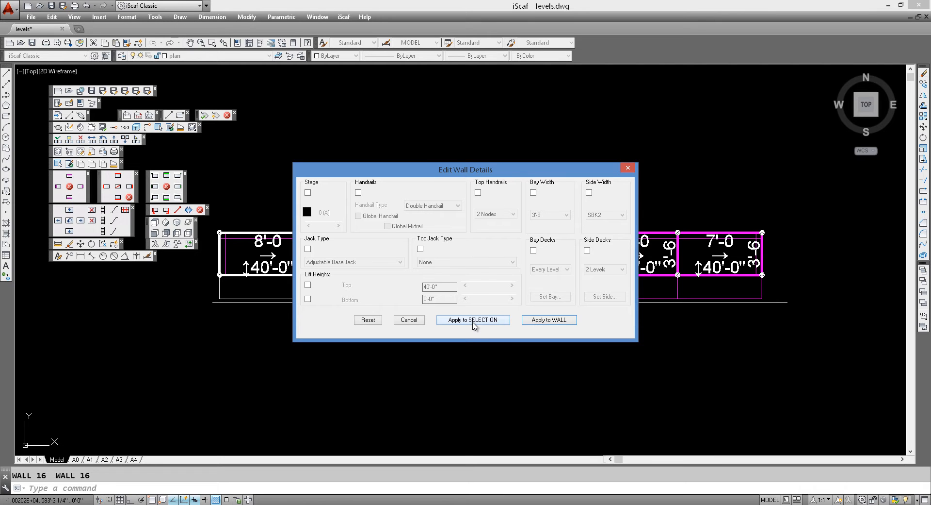
pyautogui.moveTo(471, 326)
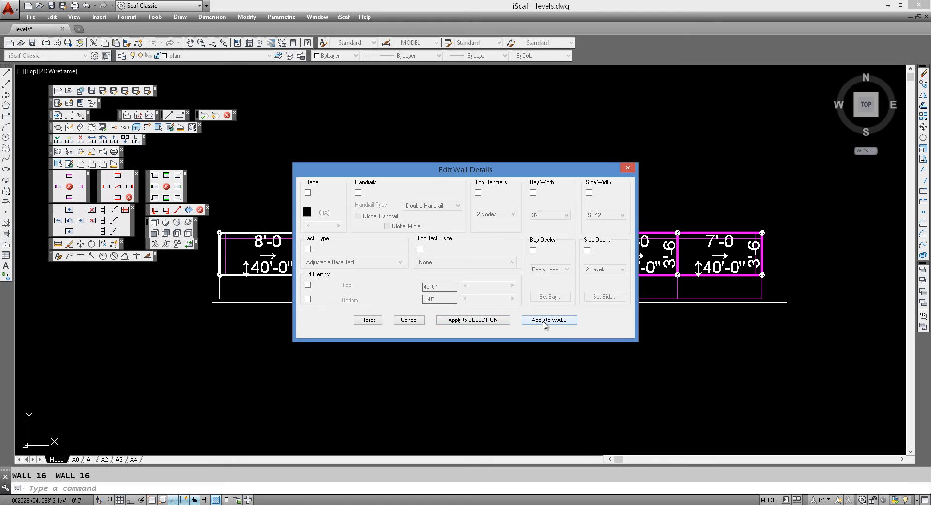
pyautogui.moveTo(542, 326)
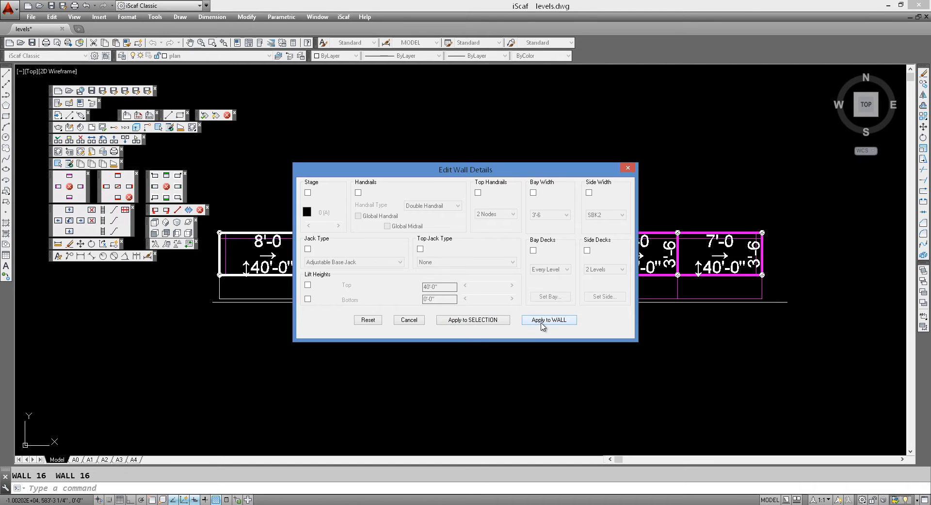
pyautogui.moveTo(545, 254)
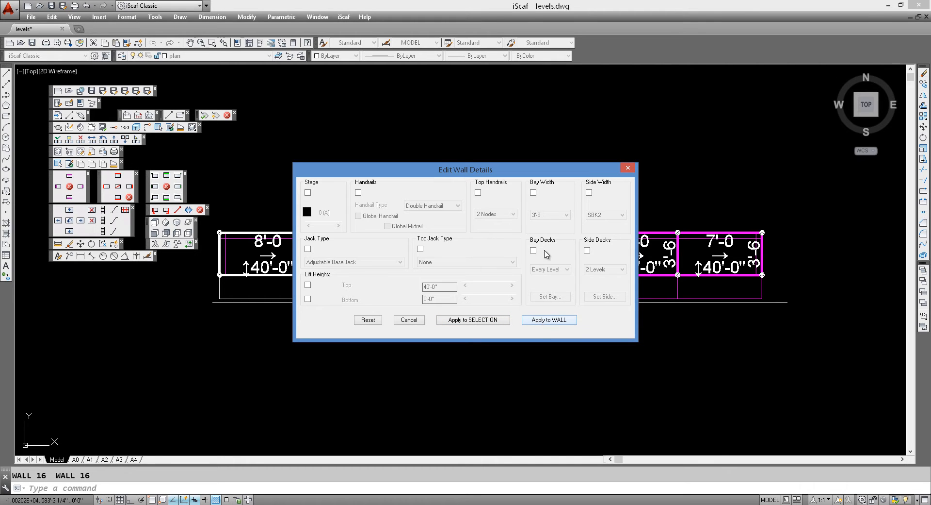
pyautogui.click(533, 193)
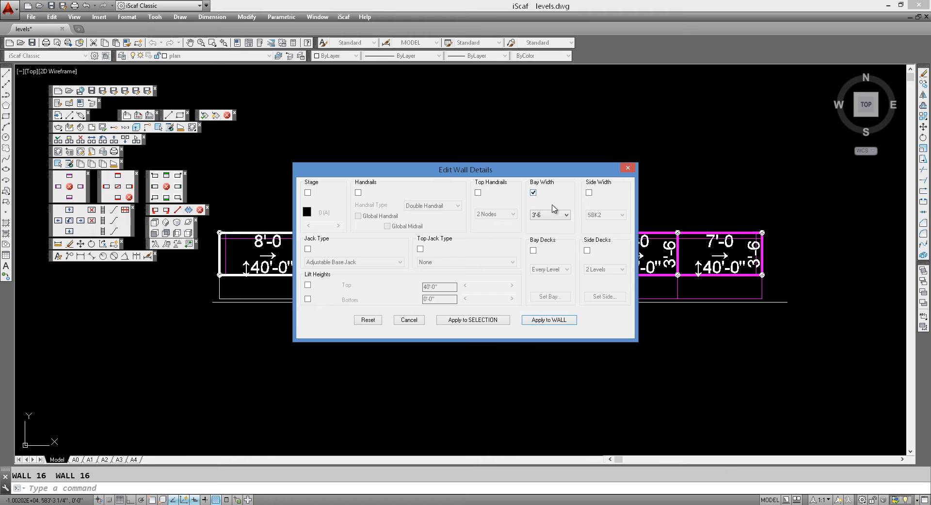
pyautogui.click(565, 215)
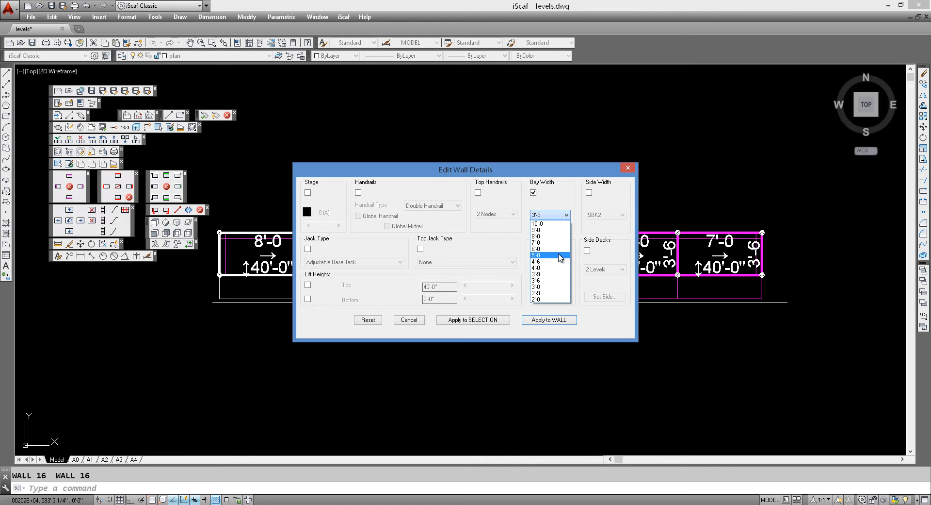
pyautogui.click(545, 254)
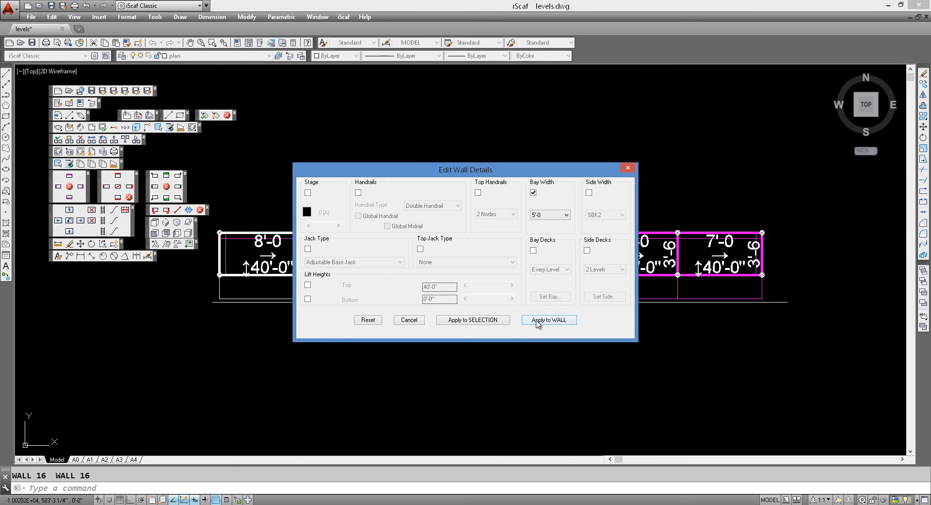
pyautogui.click(548, 319)
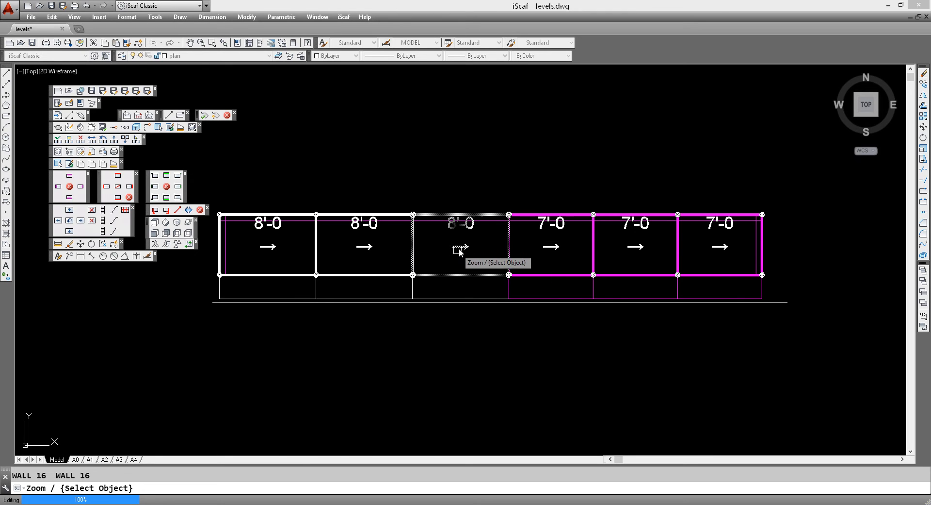
# Step: From the third bay's Edit Wall Details, set side width to SBK1 and apply to the wall
pyautogui.rightClick(459, 252)
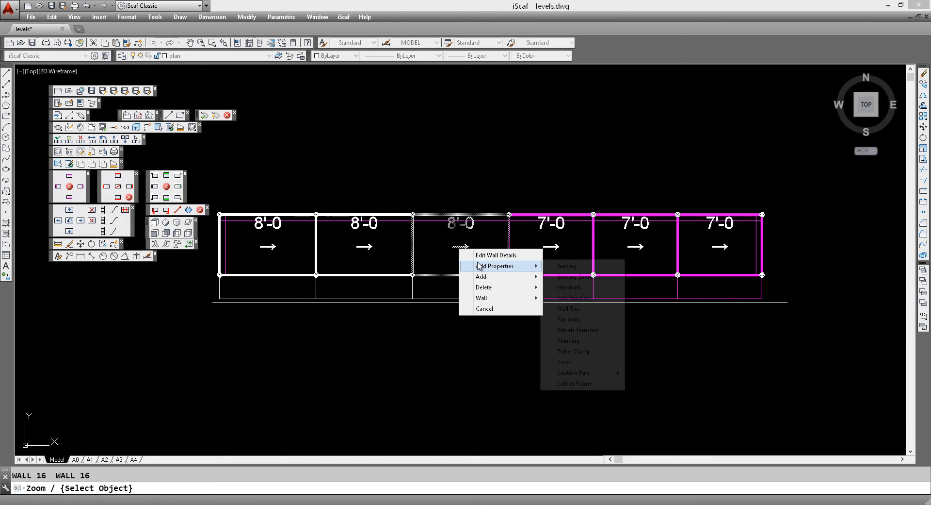
pyautogui.click(495, 255)
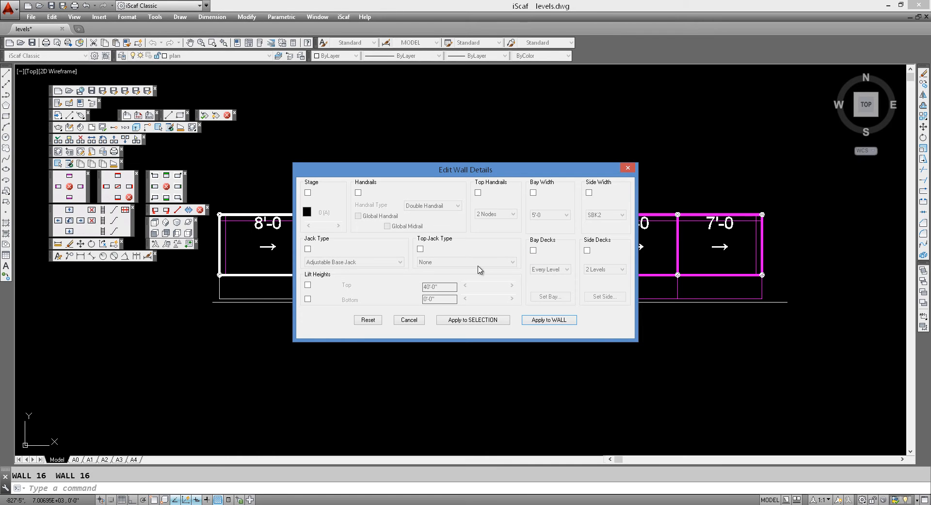
pyautogui.moveTo(597, 218)
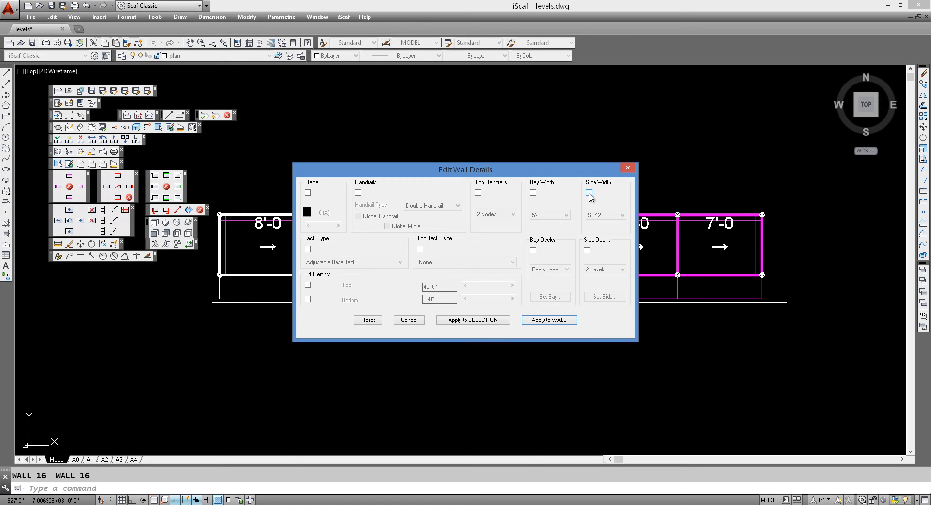
pyautogui.moveTo(588, 250)
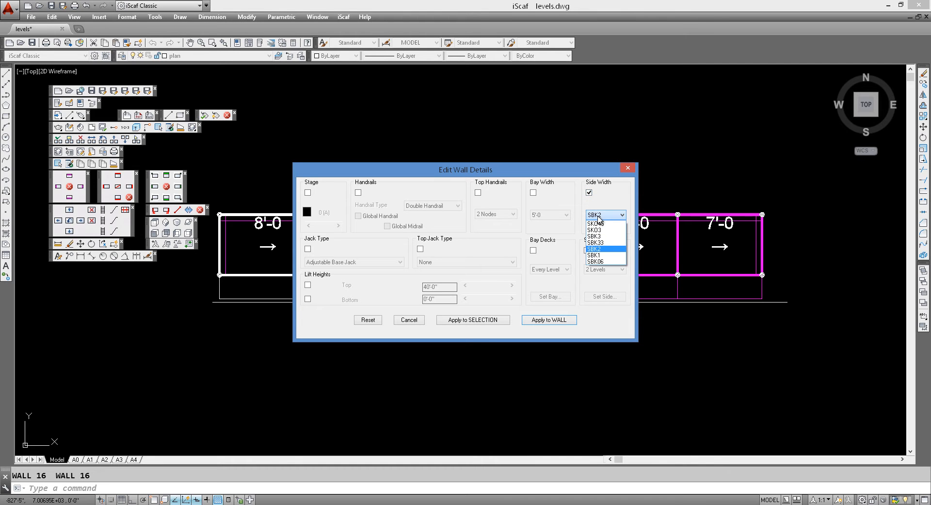
pyautogui.moveTo(598, 248)
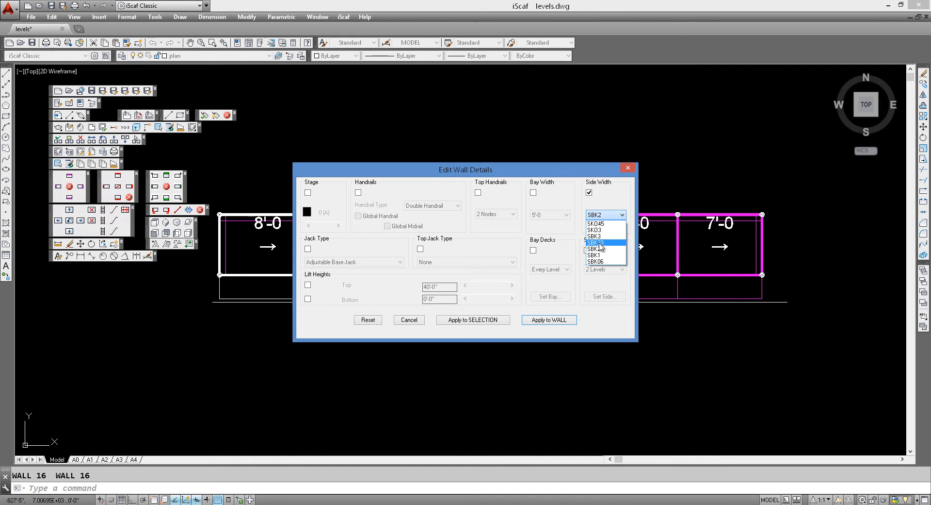
pyautogui.click(598, 255)
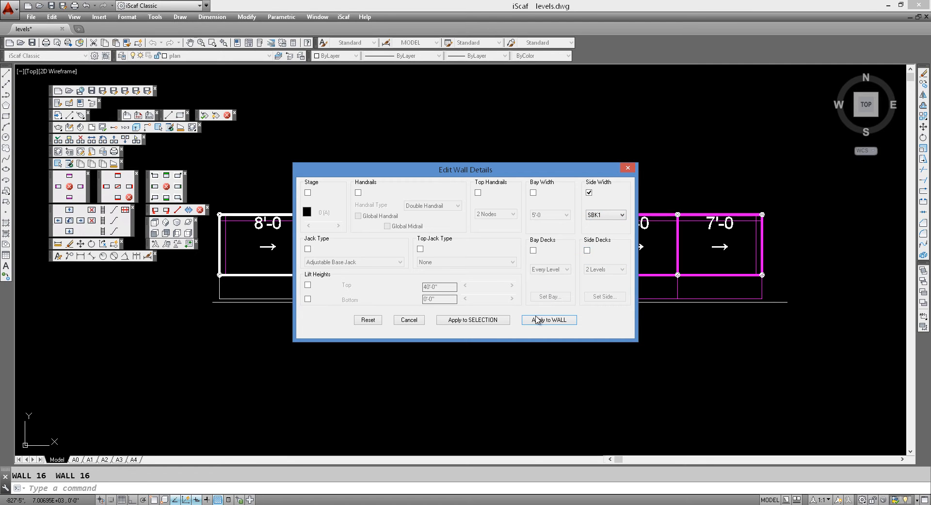
pyautogui.click(548, 319)
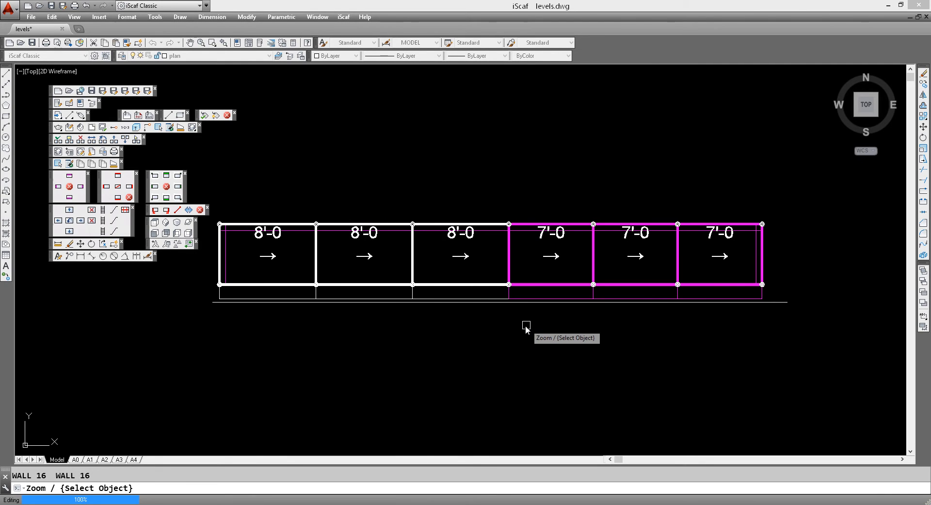
pyautogui.moveTo(440, 308)
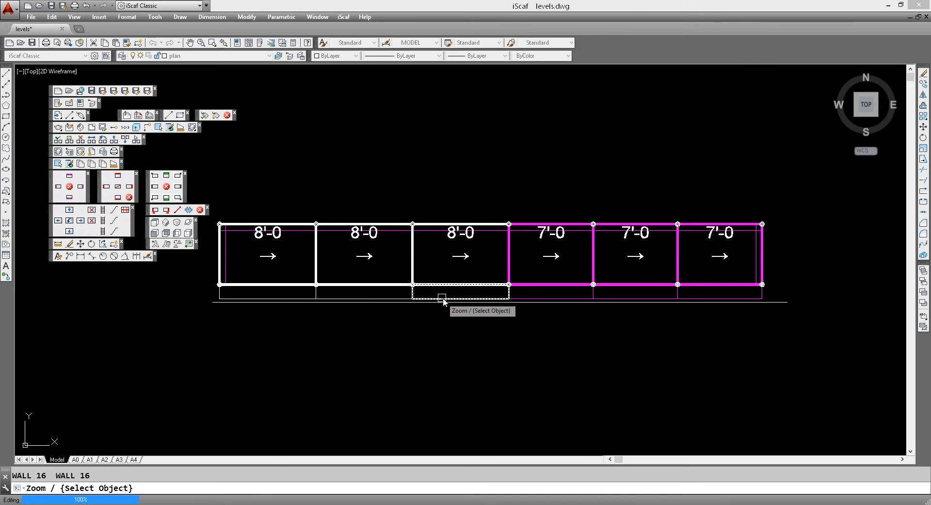
pyautogui.moveTo(425, 302)
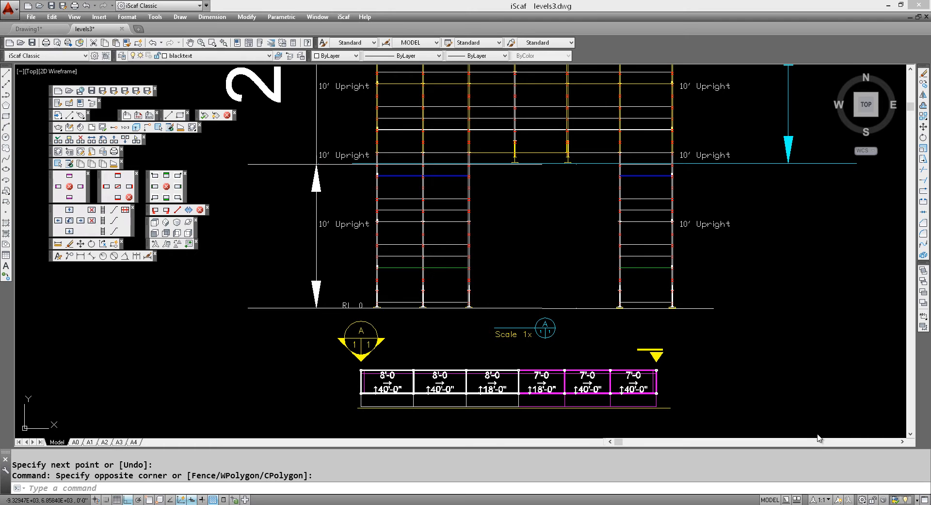
pyautogui.moveTo(558, 224)
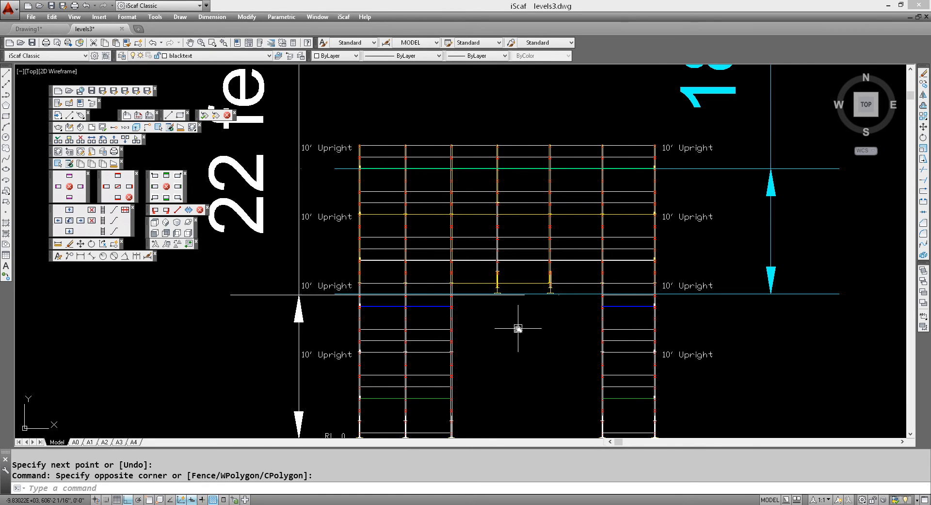
pyautogui.moveTo(518, 330)
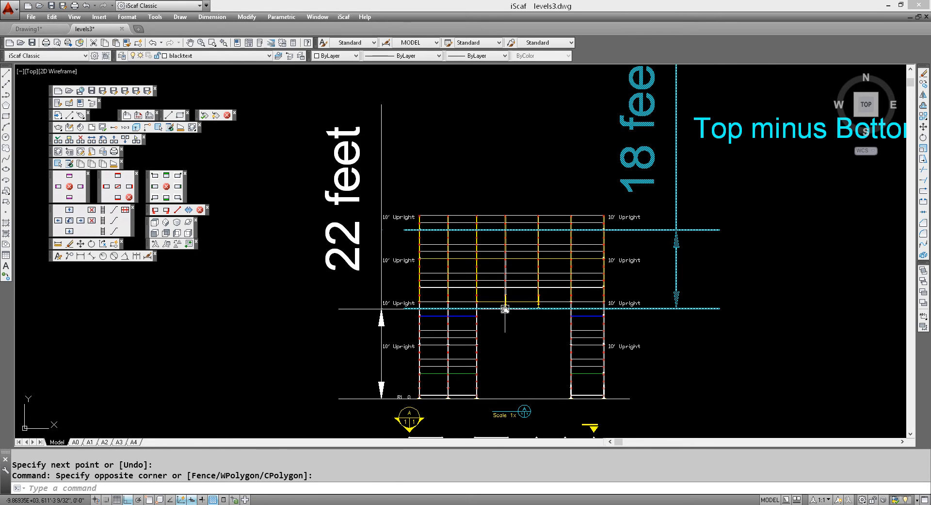
pyautogui.moveTo(513, 314)
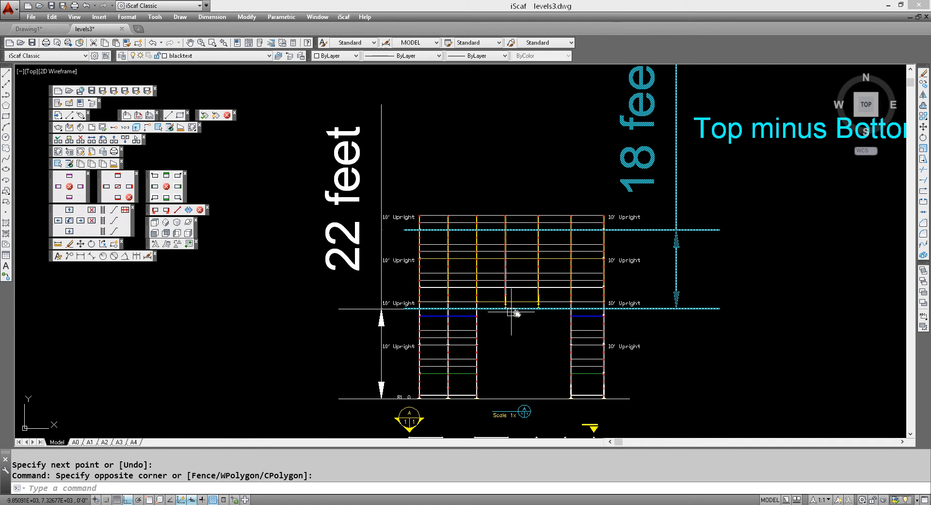
pyautogui.moveTo(532, 323)
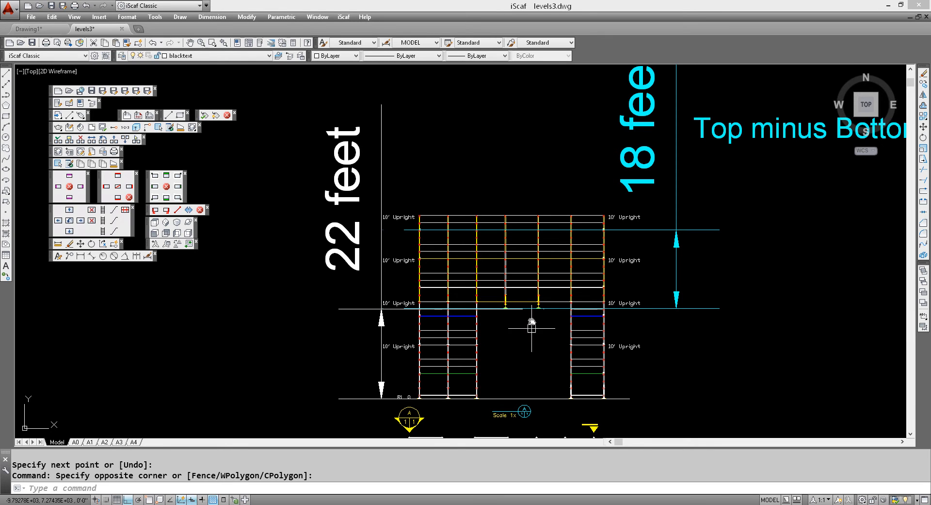
pyautogui.moveTo(512, 313)
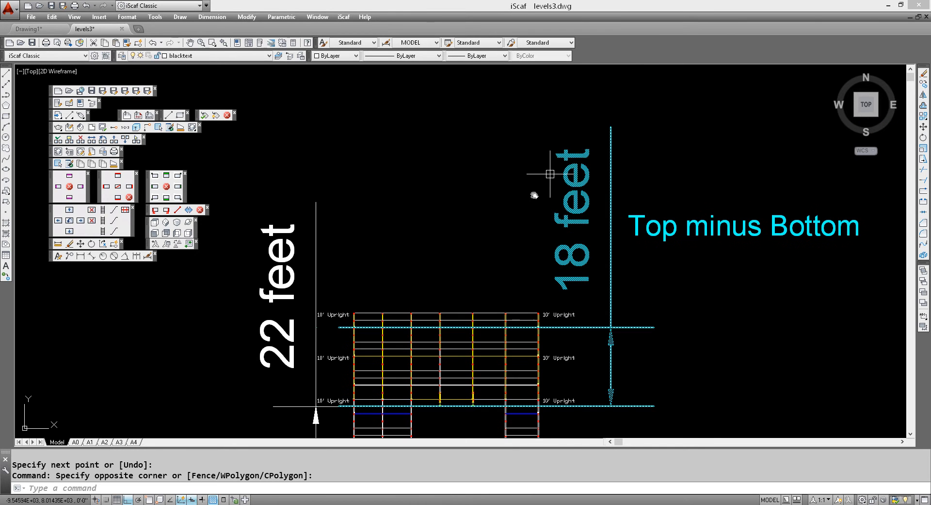
pyautogui.moveTo(589, 268)
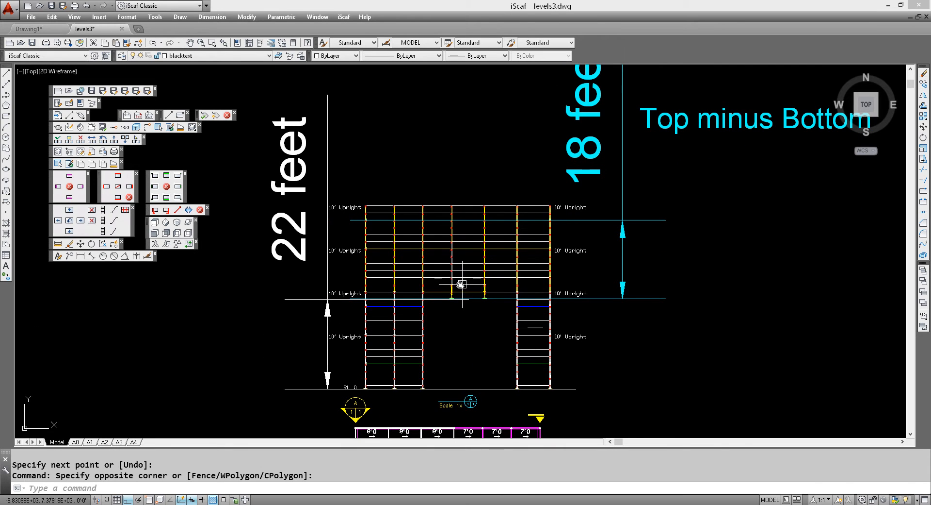
pyautogui.moveTo(491, 286)
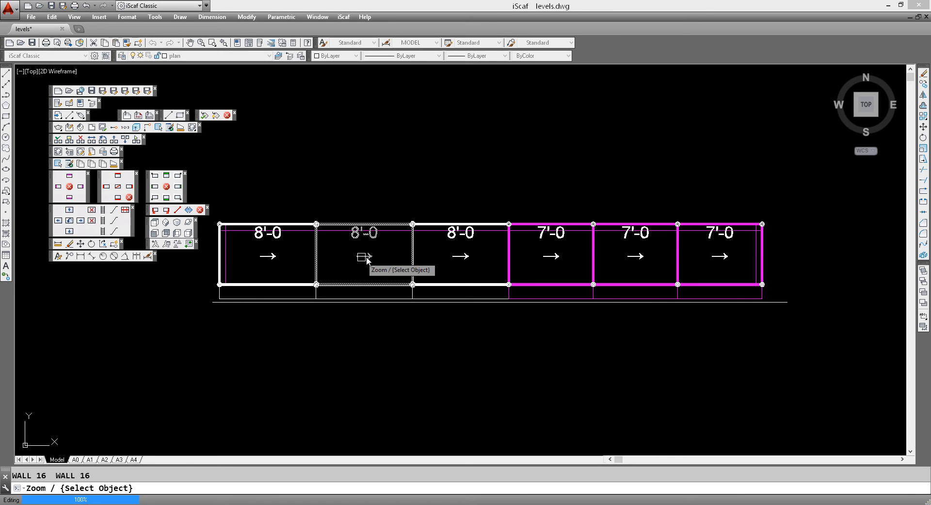
# Step: Open the second bay's wall details, enable Lift Heights Bottom and raise it to 22'-0"
pyautogui.rightClick(367, 258)
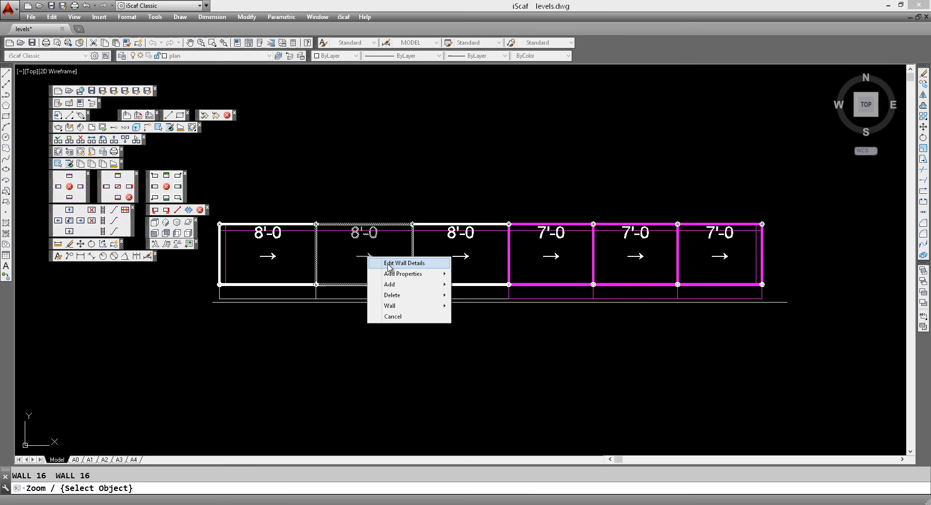
pyautogui.moveTo(392, 267)
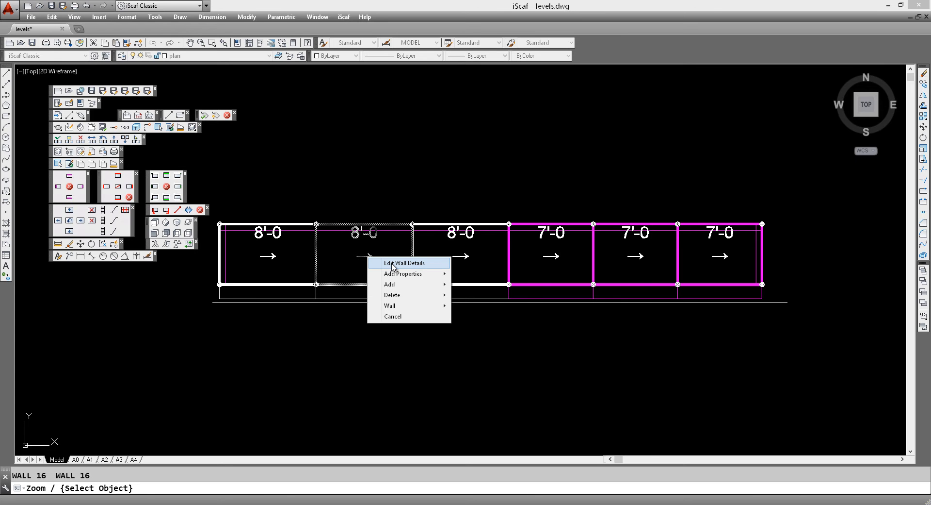
pyautogui.click(402, 263)
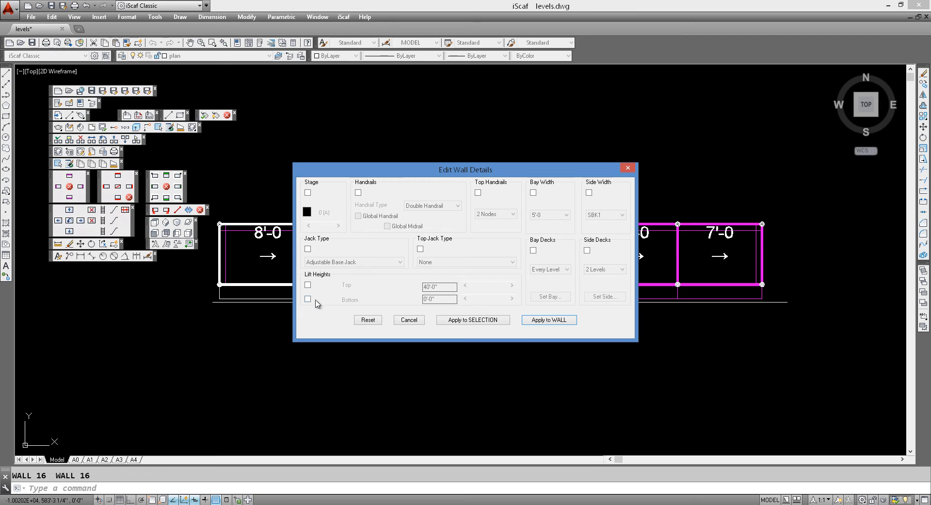
pyautogui.click(308, 298)
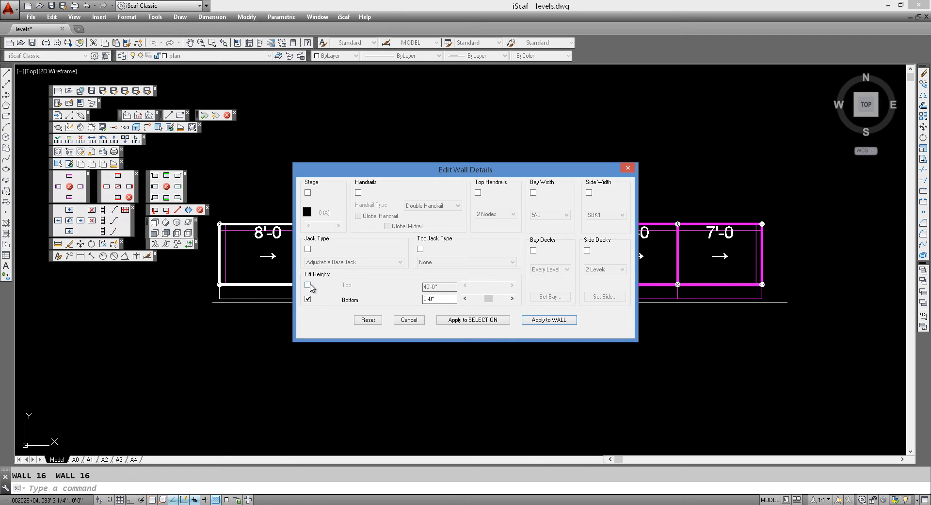
pyautogui.click(308, 284)
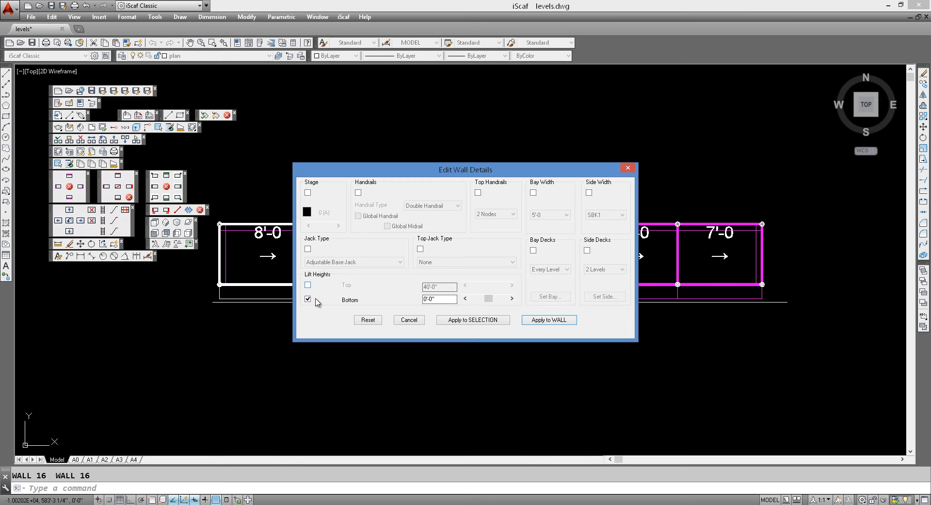
pyautogui.moveTo(353, 301)
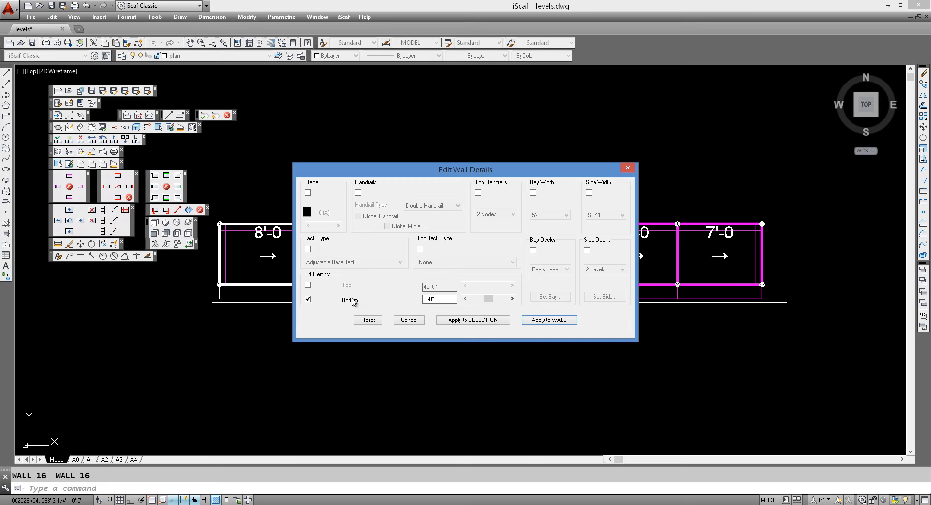
pyautogui.click(308, 284)
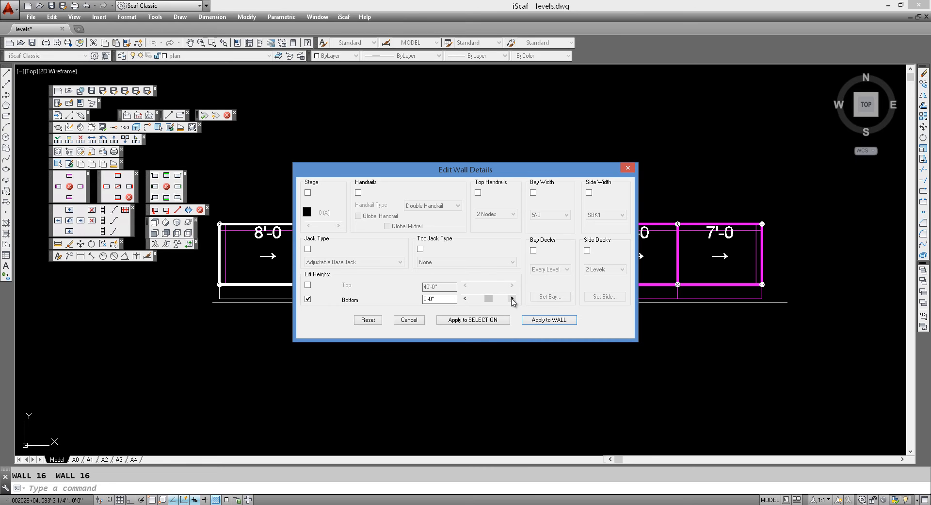
pyautogui.click(511, 298)
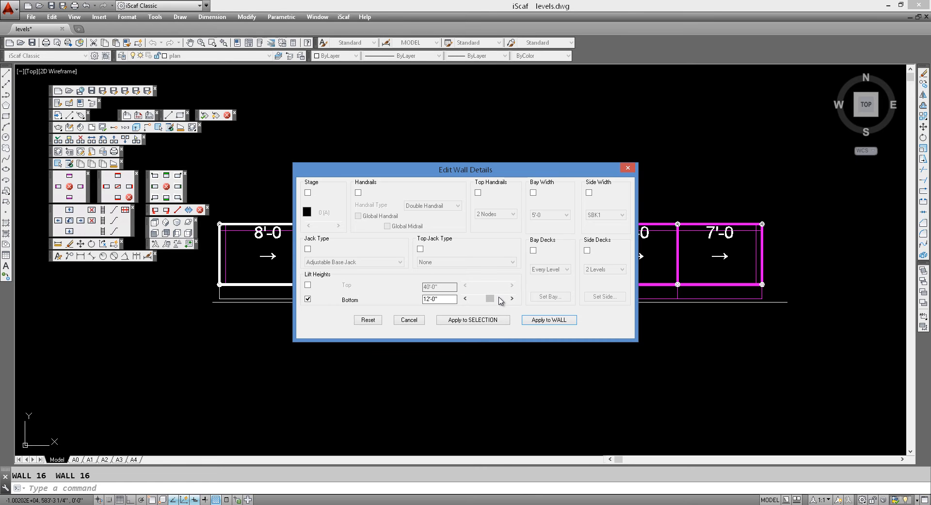
pyautogui.click(511, 299)
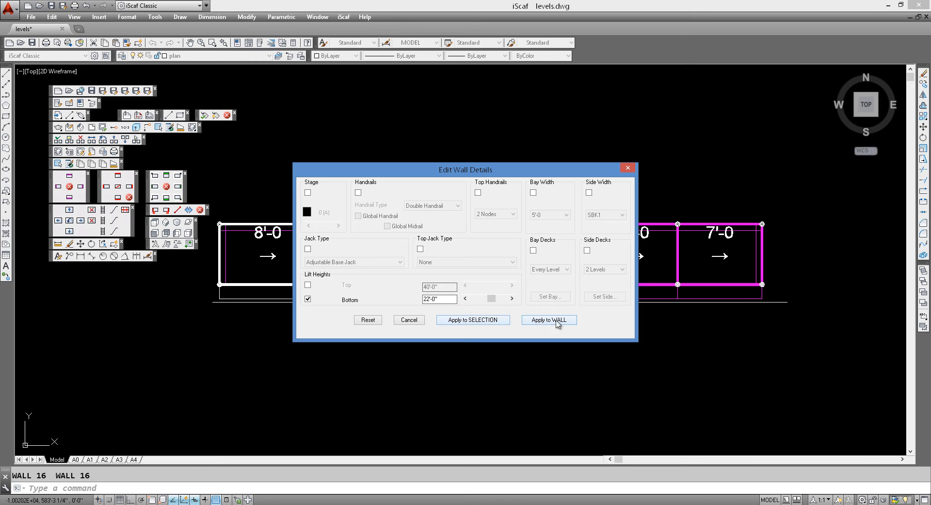
pyautogui.moveTo(472, 320)
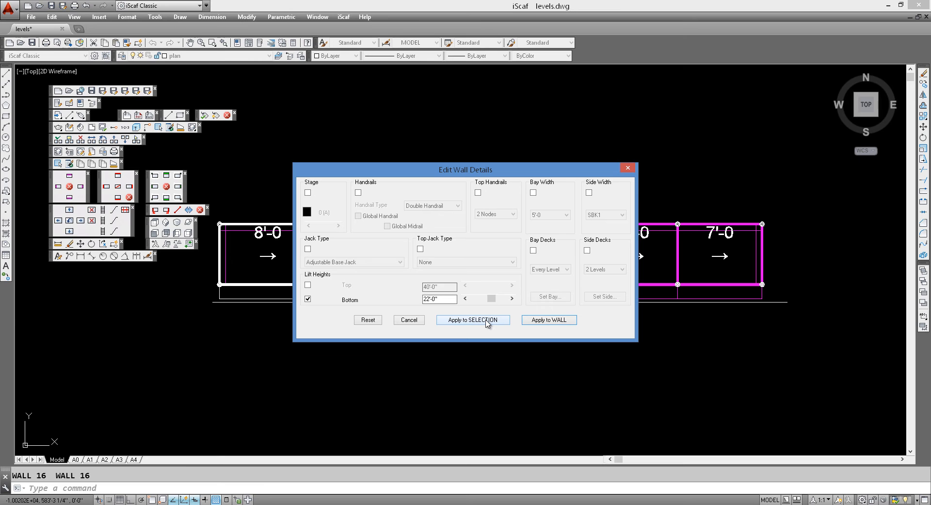
# Step: Apply the 22'-0" bottom lift to a window selection of the third through fifth bays
pyautogui.click(472, 320)
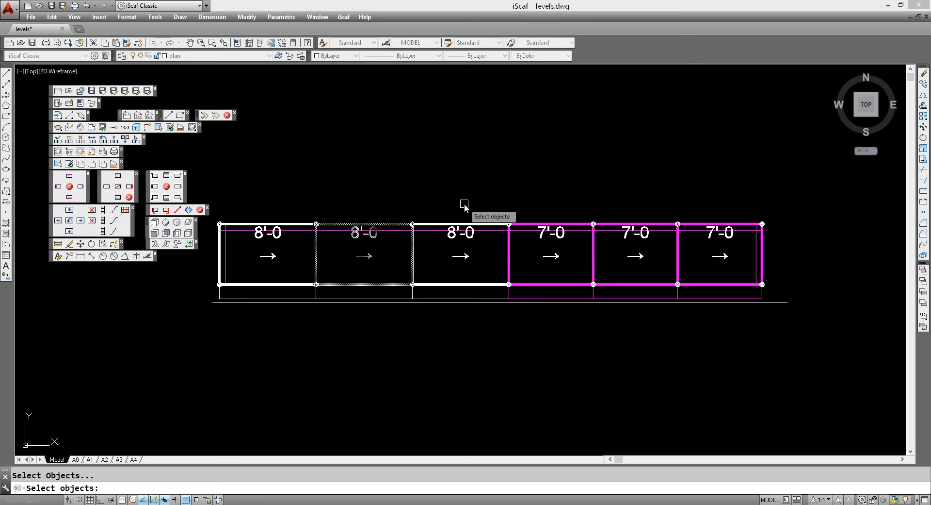
pyautogui.click(465, 204)
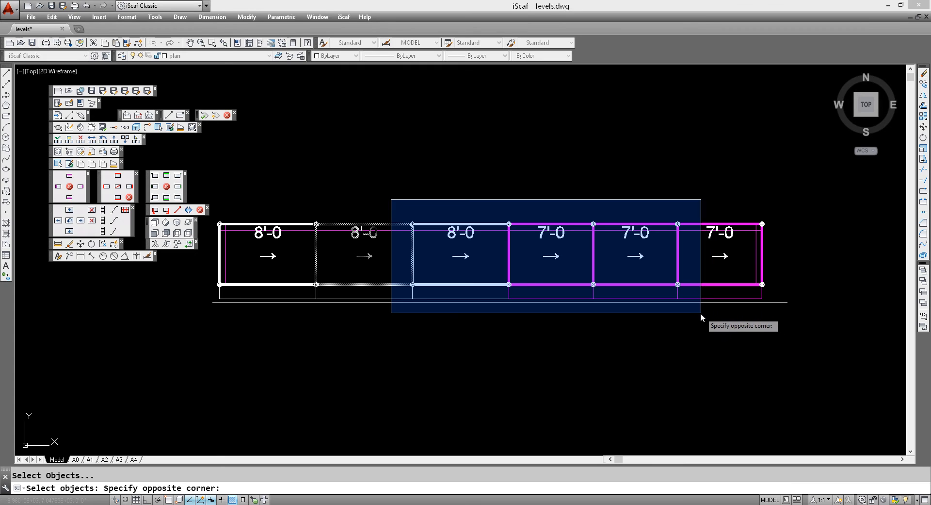
pyautogui.click(703, 311)
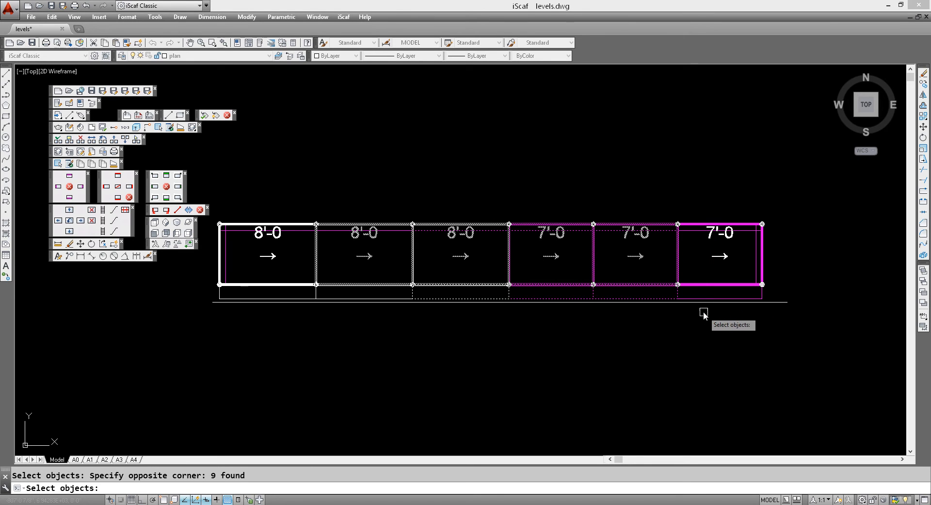
pyautogui.moveTo(630, 345)
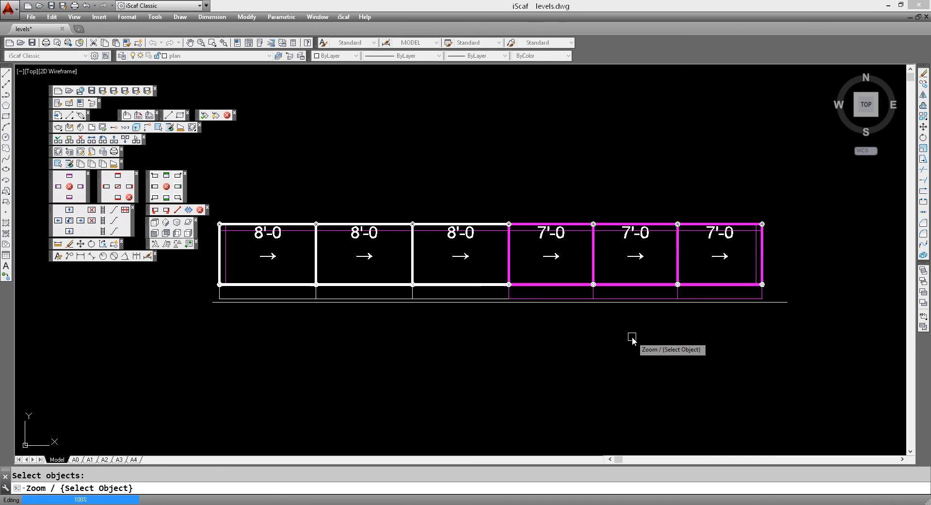
pyautogui.moveTo(616, 348)
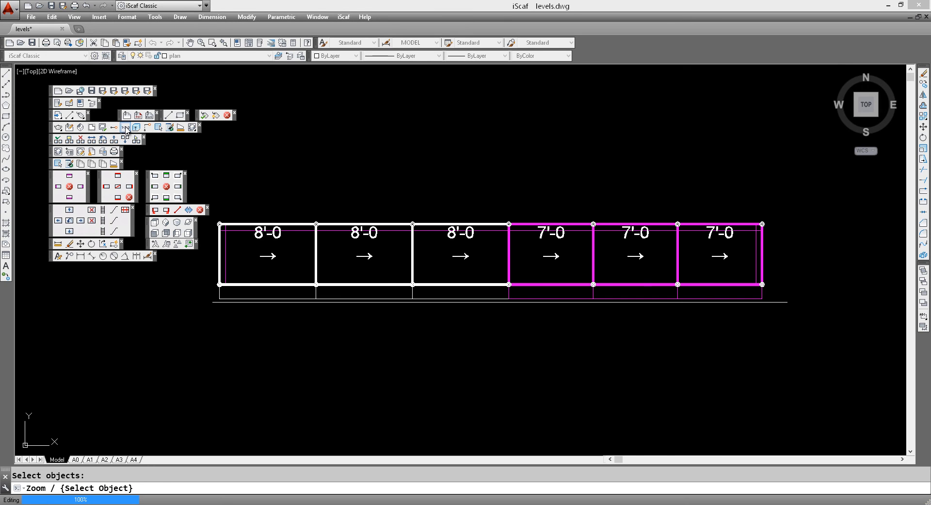
# Step: Relabel all bays to show the 5'-0 width and the updated 18'-0" heights
pyautogui.click(126, 127)
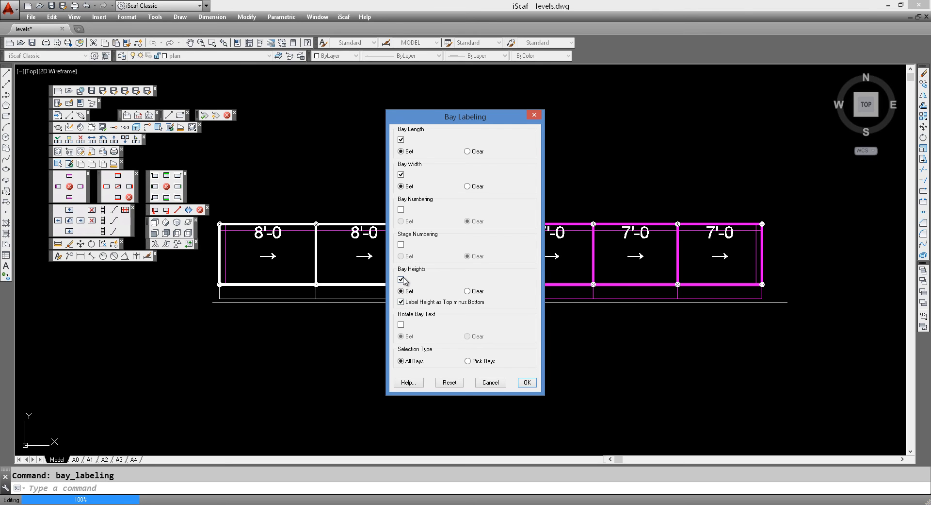
pyautogui.moveTo(468, 291)
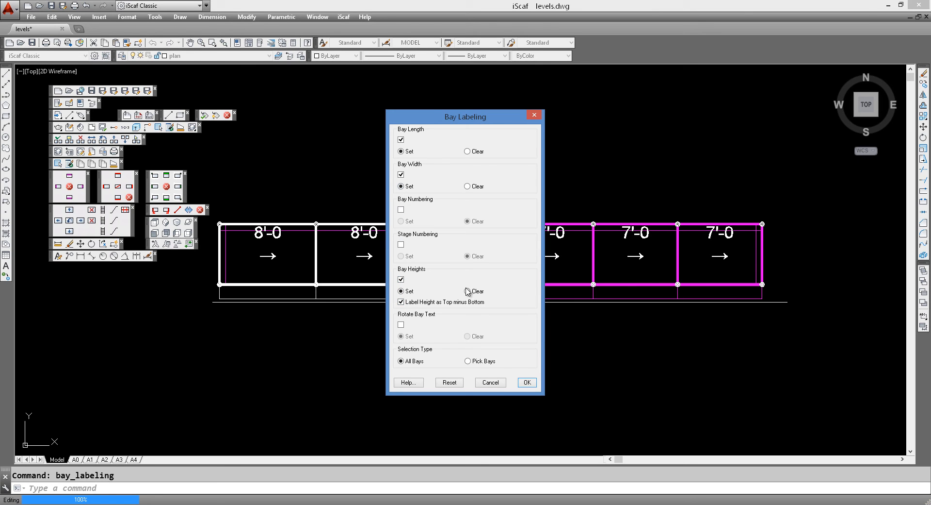
pyautogui.click(527, 382)
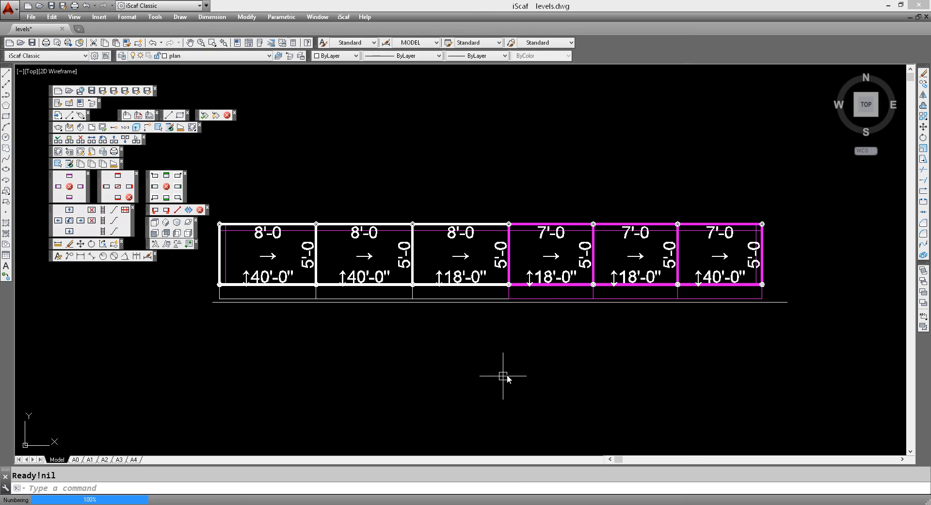
pyautogui.moveTo(550, 347)
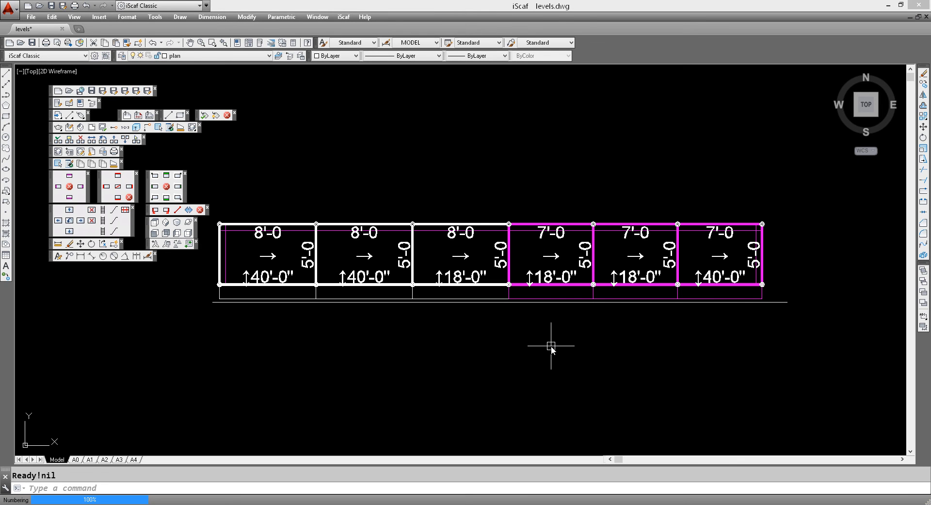
pyautogui.moveTo(557, 336)
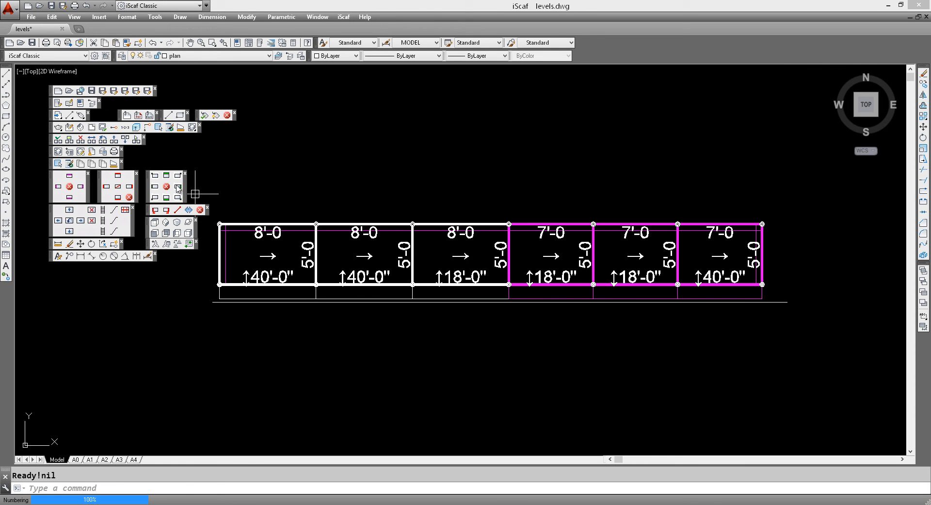
pyautogui.moveTo(135, 127)
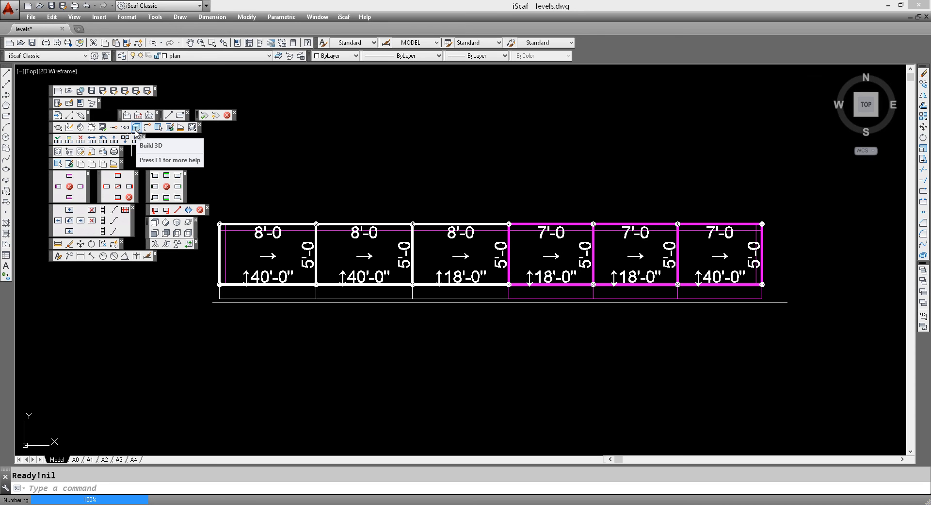
# Step: Build the 3D model, saving the plan as a drawing-sheet block, and view it isometrically
pyautogui.click(136, 127)
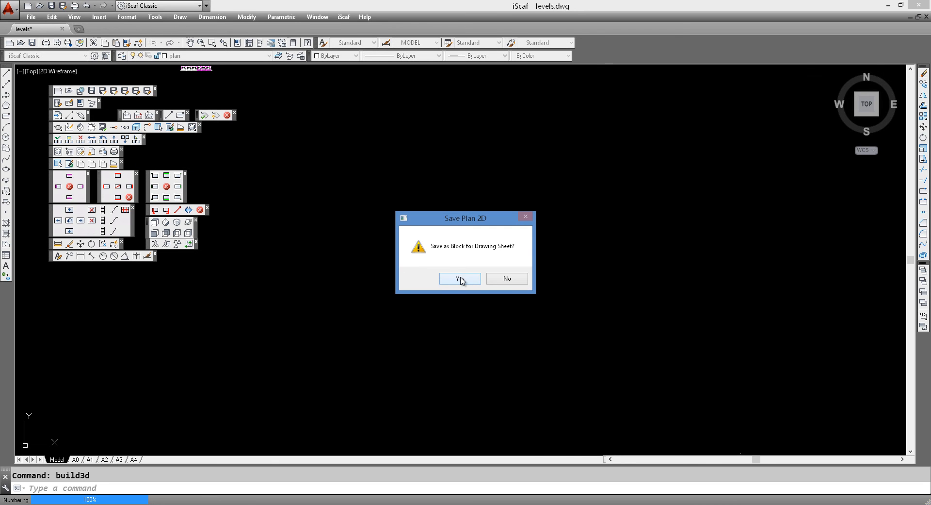
pyautogui.click(459, 278)
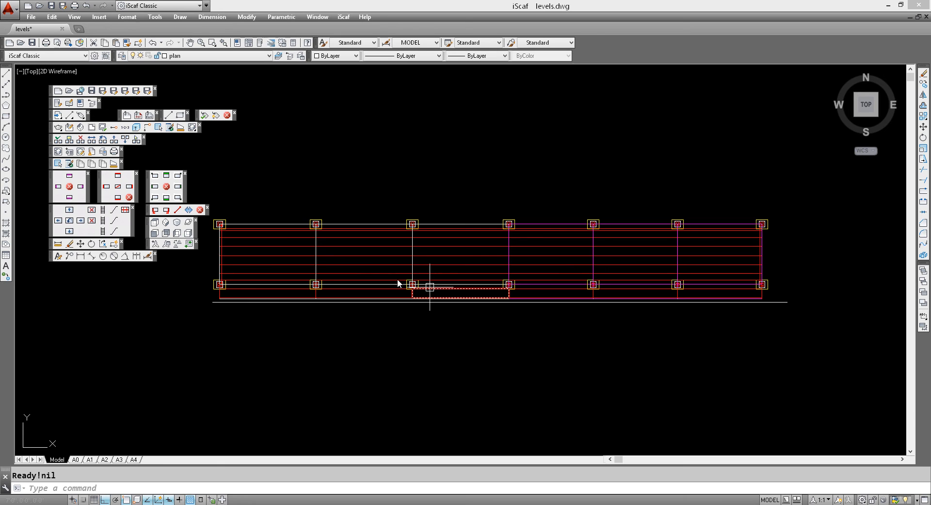
pyautogui.click(166, 222)
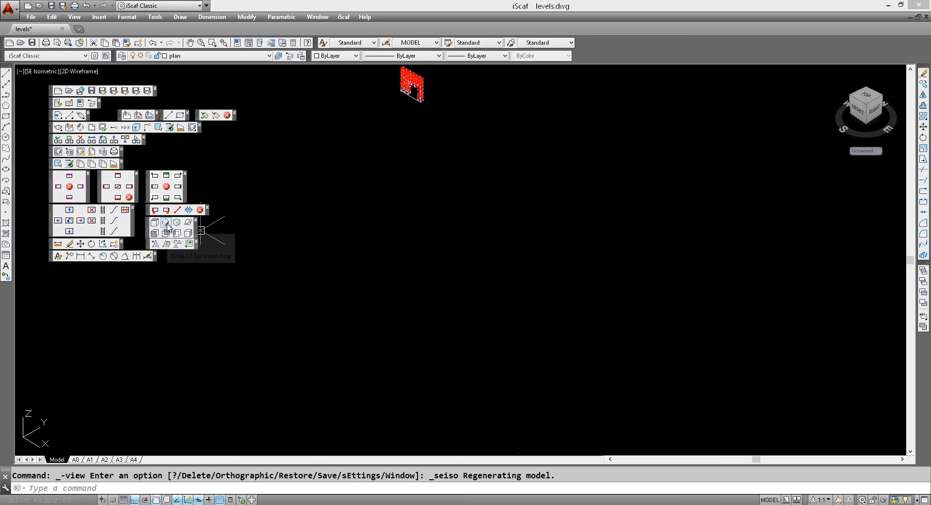